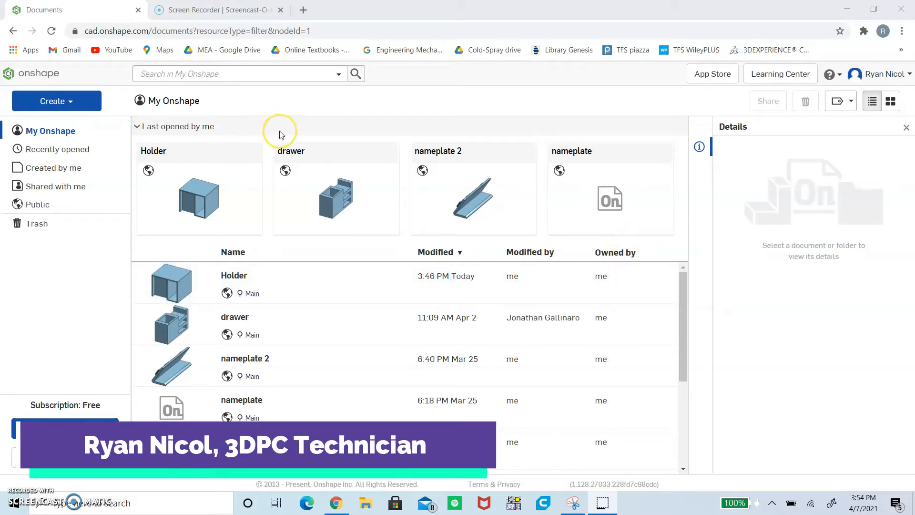
{"action": "mouse_move", "coordinate": [327, 172]}
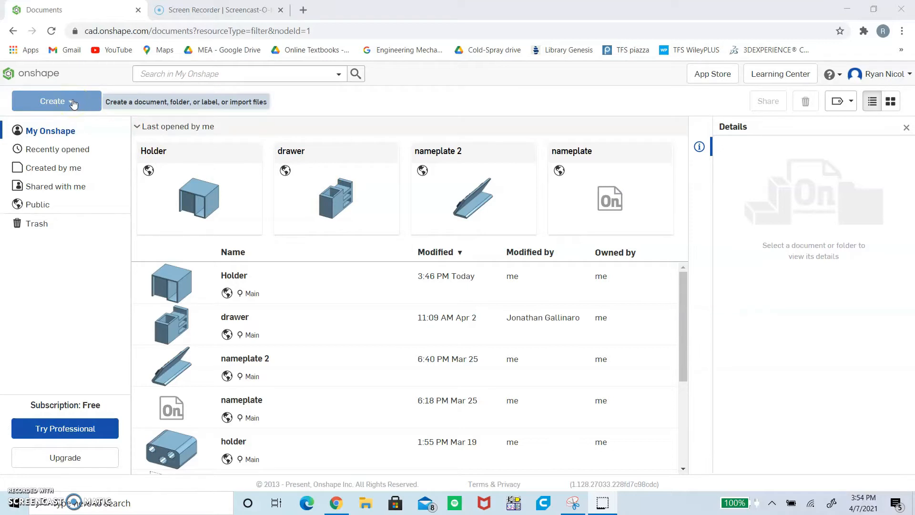
Step: Create a public document titled 'Desk Holder', opening its empty Part Studio
{"action": "left_click", "coordinate": [56, 101]}
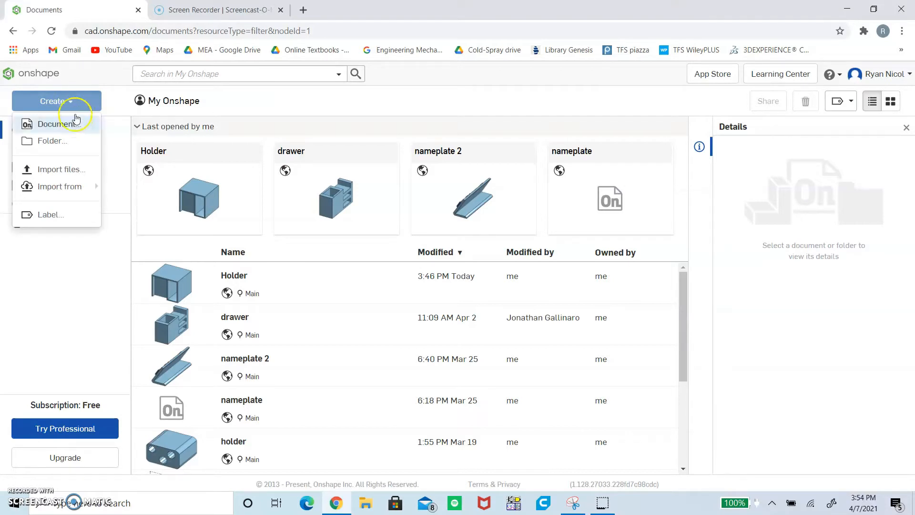
{"action": "left_click", "coordinate": [59, 124]}
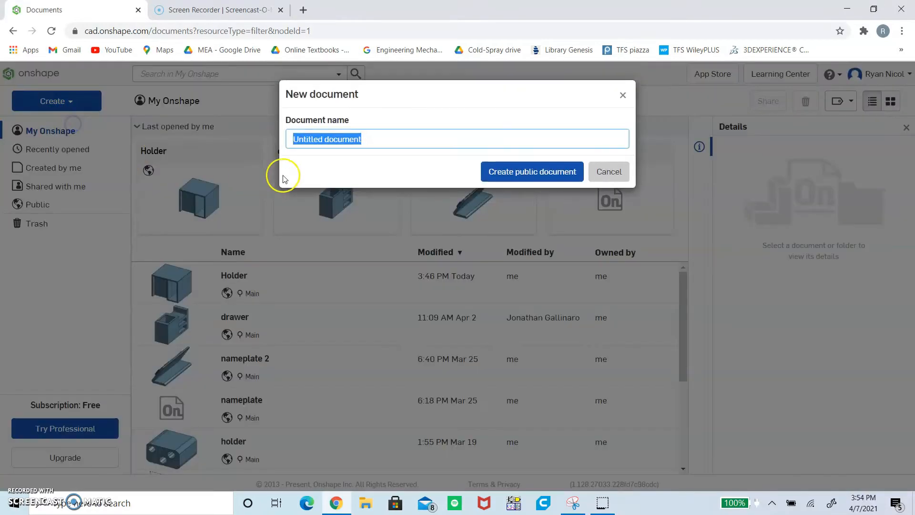
{"action": "type", "text": "Desk Holder"}
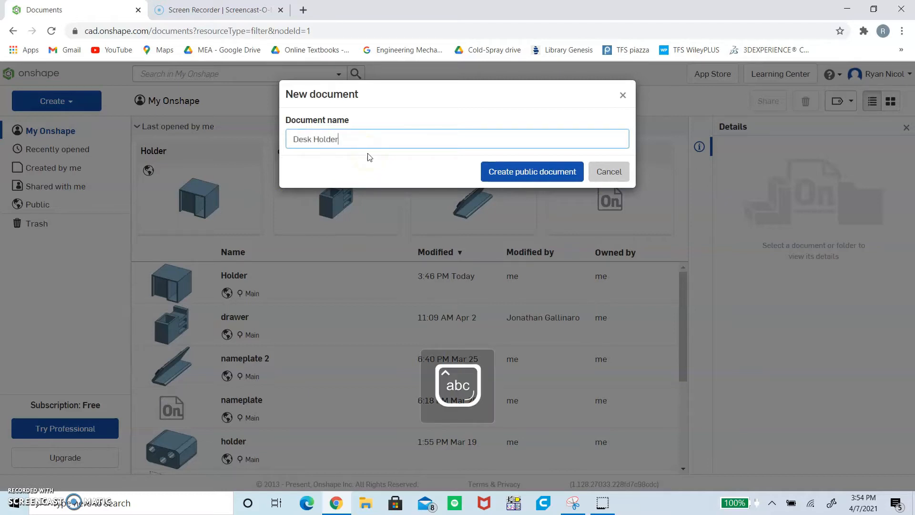
{"action": "left_click", "coordinate": [531, 171]}
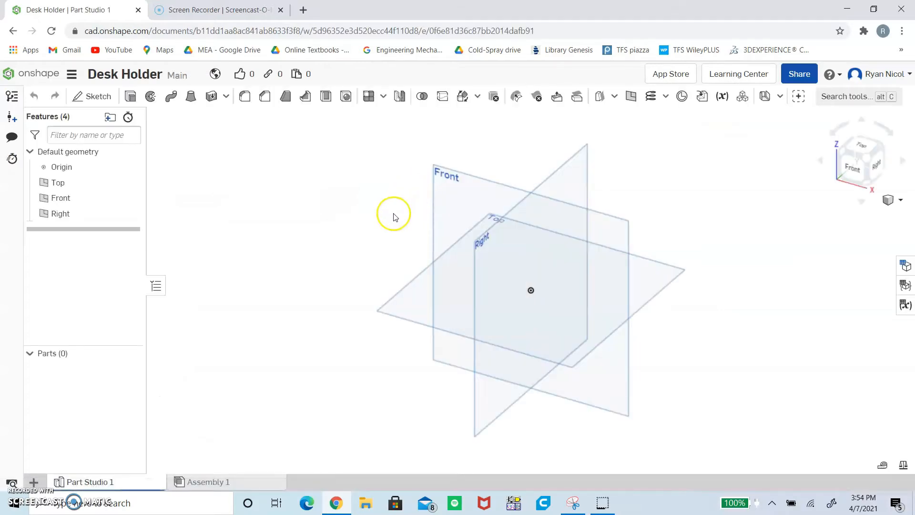
{"action": "mouse_move", "coordinate": [359, 111]}
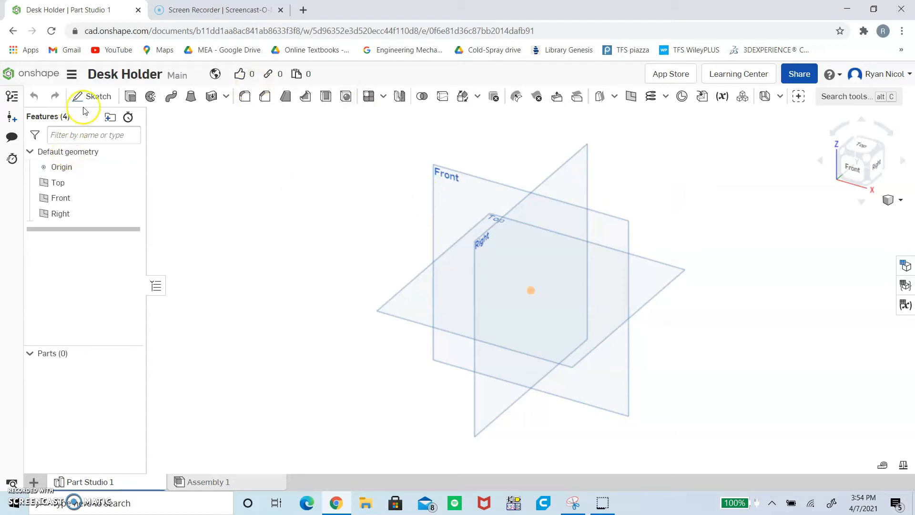
Step: Start Sketch 1 on the Front plane and view it straight on
{"action": "left_click", "coordinate": [92, 97]}
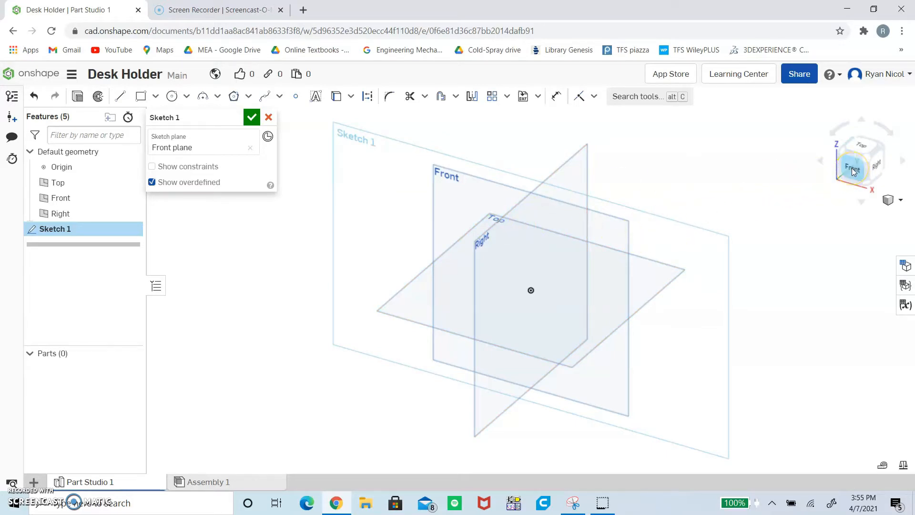
{"action": "left_click", "coordinate": [854, 171]}
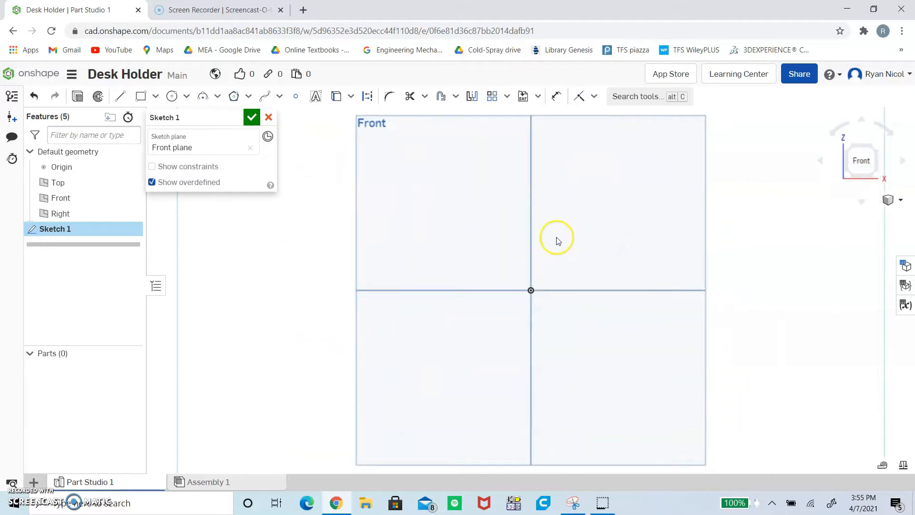
{"action": "mouse_move", "coordinate": [412, 129]}
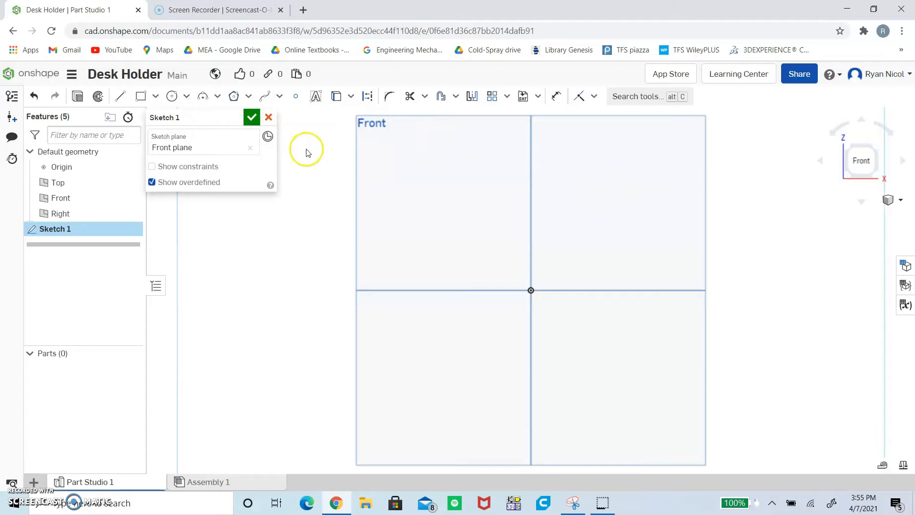
{"action": "mouse_move", "coordinate": [140, 96]}
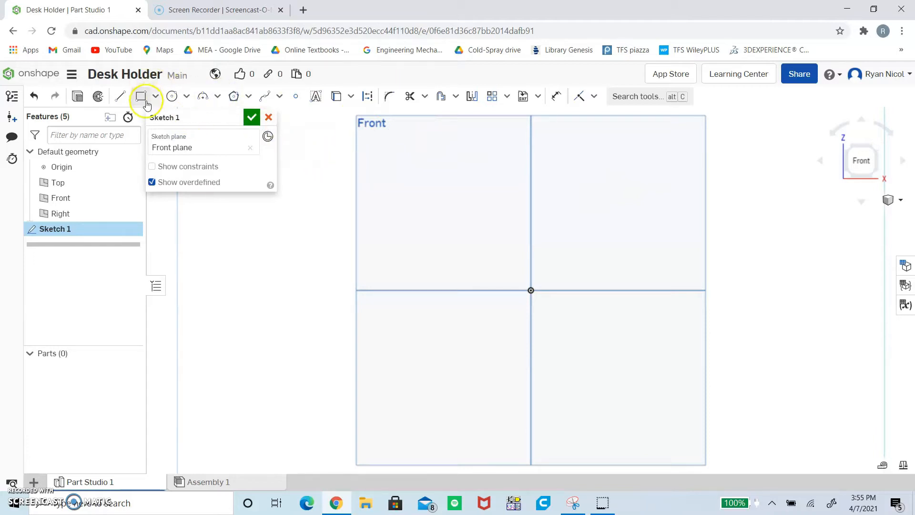
Step: Draw a rectangle around the origin and dimension its top edge width
{"action": "left_click", "coordinate": [140, 96]}
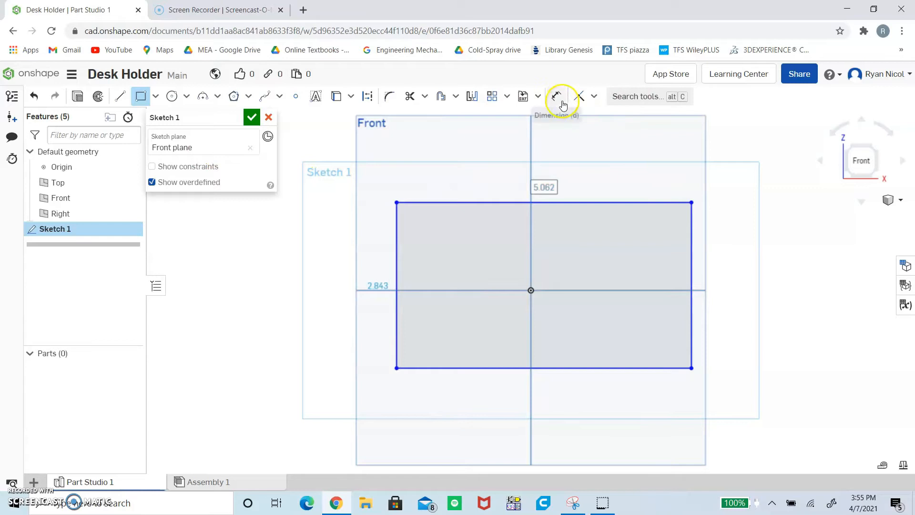
{"action": "left_click", "coordinate": [554, 96]}
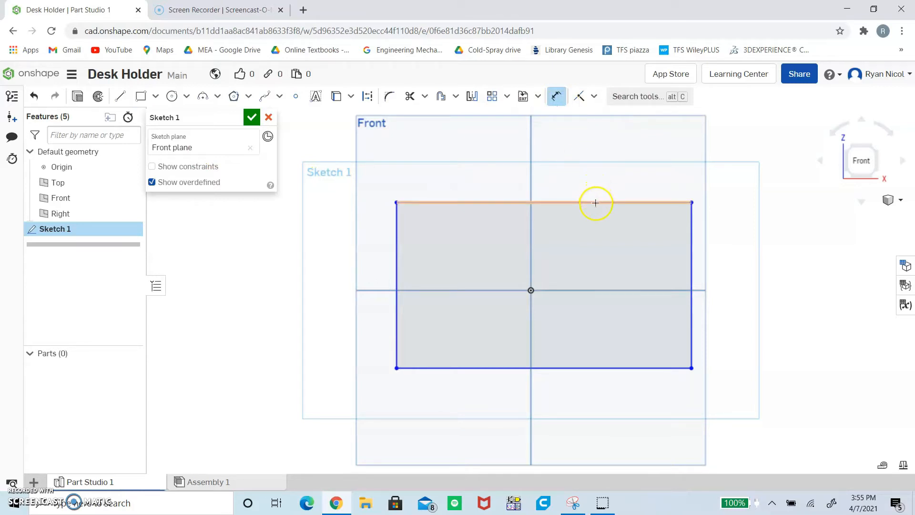
{"action": "left_click", "coordinate": [596, 204]}
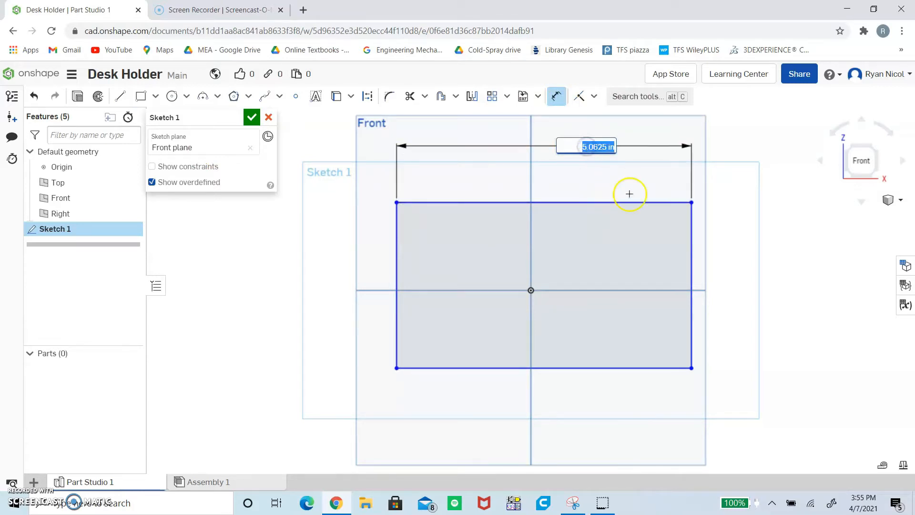
{"action": "mouse_move", "coordinate": [668, 191]}
{"action": "type", "text": "5.7"}
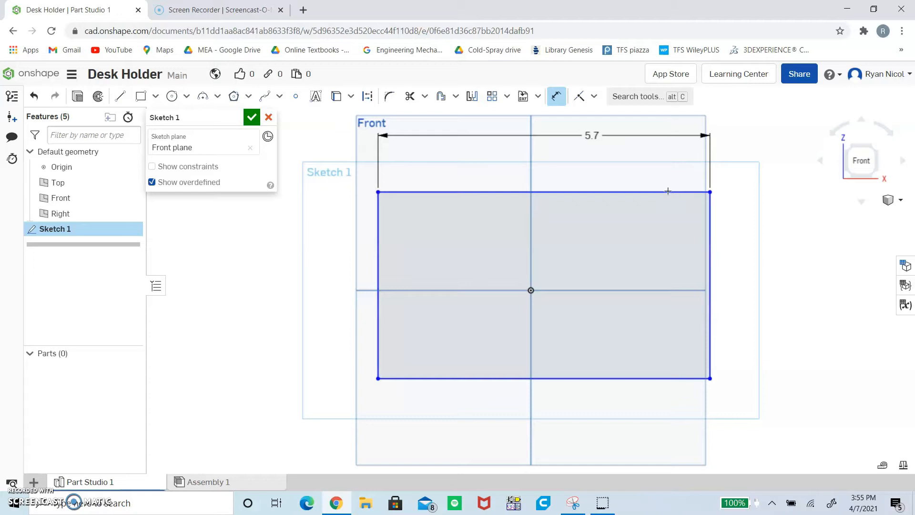
{"action": "mouse_move", "coordinate": [712, 246]}
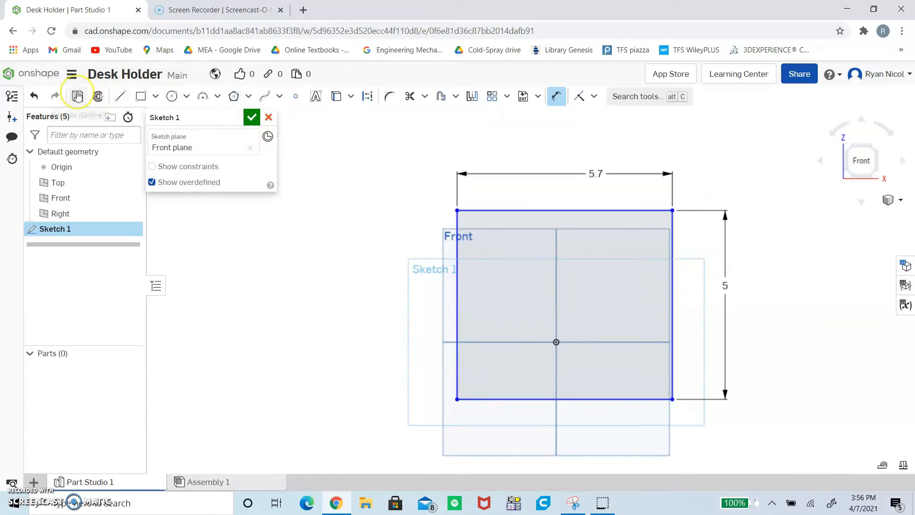
{"action": "mouse_move", "coordinate": [77, 96]}
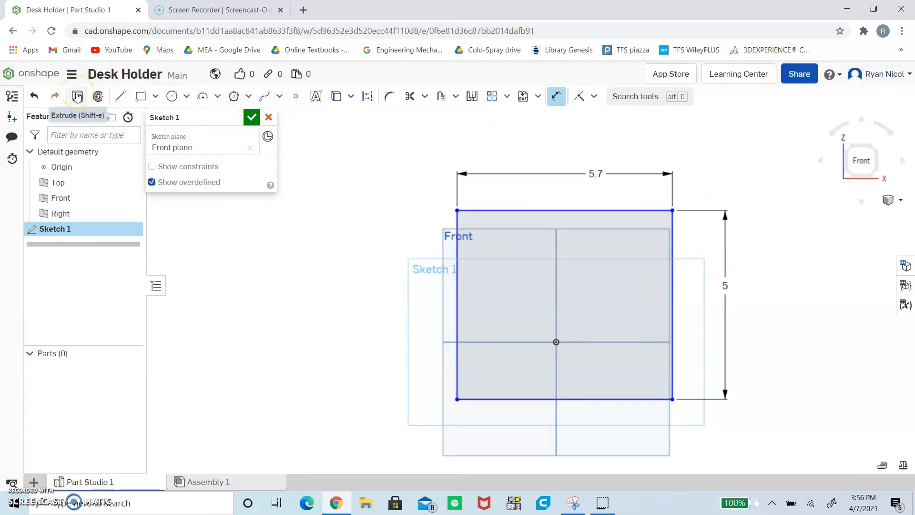
Step: Extrude the rectangle 0.2 in into Part 1, then return to the front view
{"action": "left_click", "coordinate": [77, 97]}
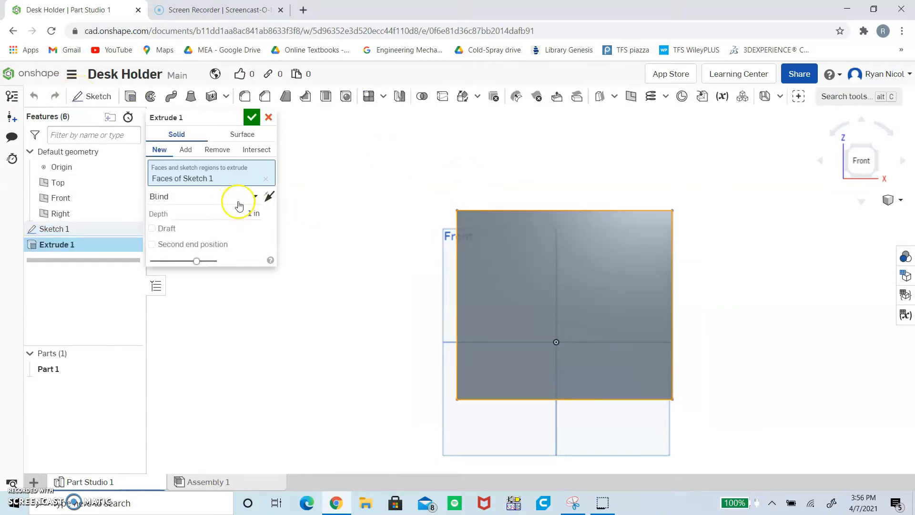
{"action": "left_click", "coordinate": [205, 213]}
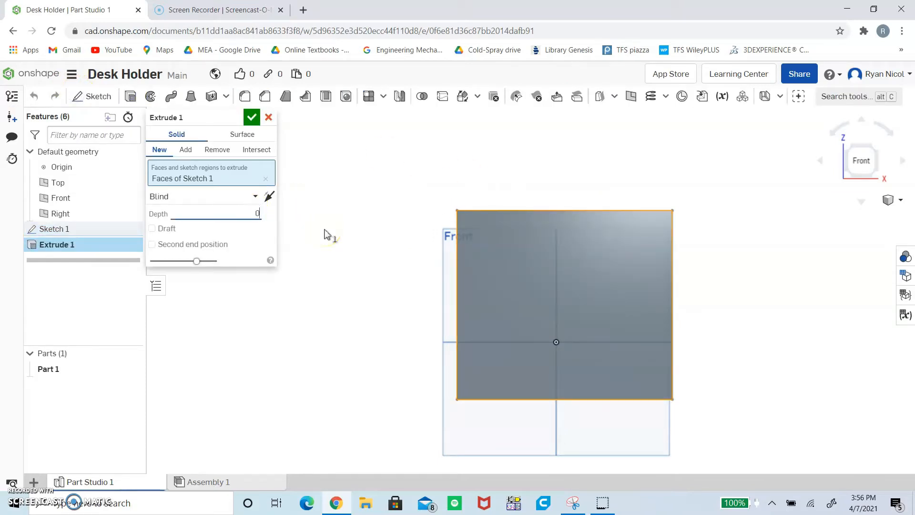
{"action": "type", "text": "0.2 in"}
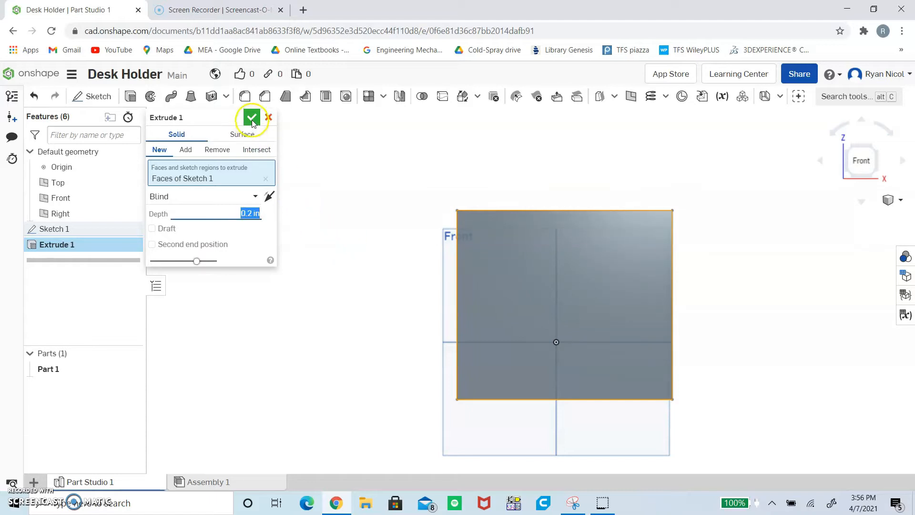
{"action": "left_click", "coordinate": [252, 117]}
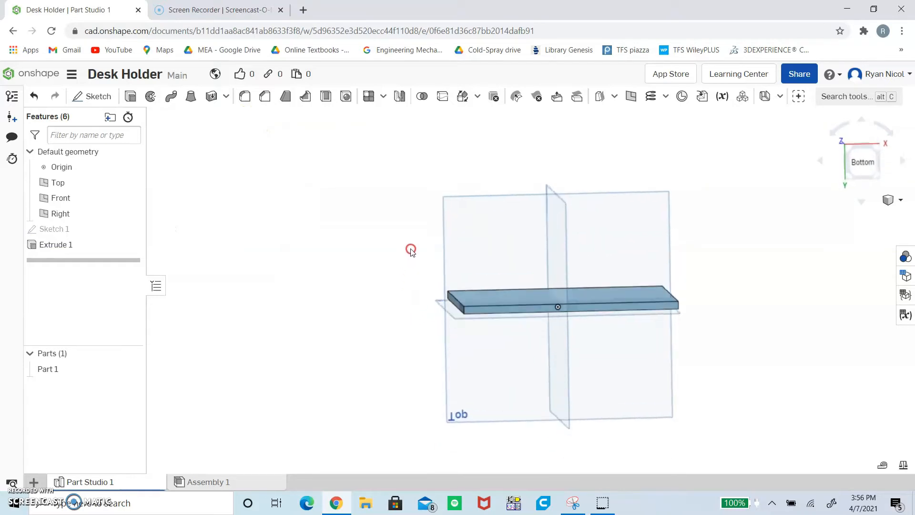
{"action": "left_click_drag", "start_coordinate": [411, 250], "coordinate": [393, 257]}
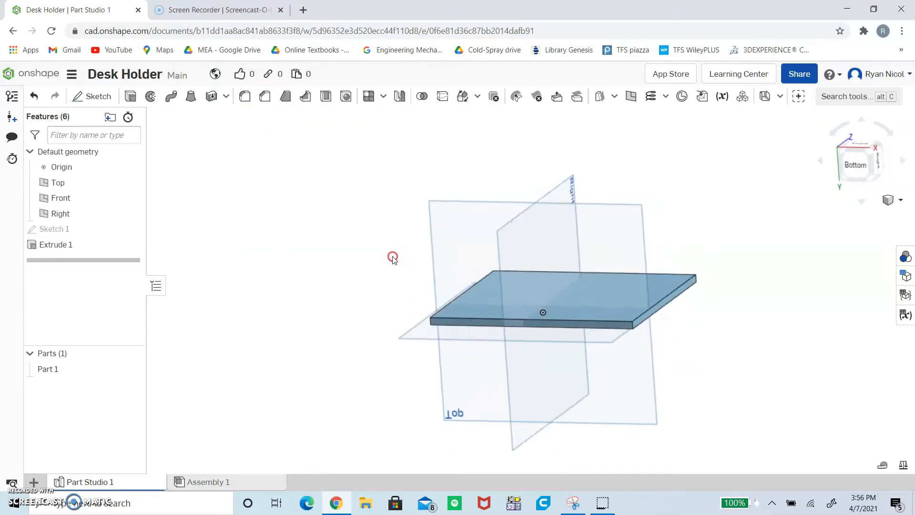
{"action": "left_click", "coordinate": [859, 159]}
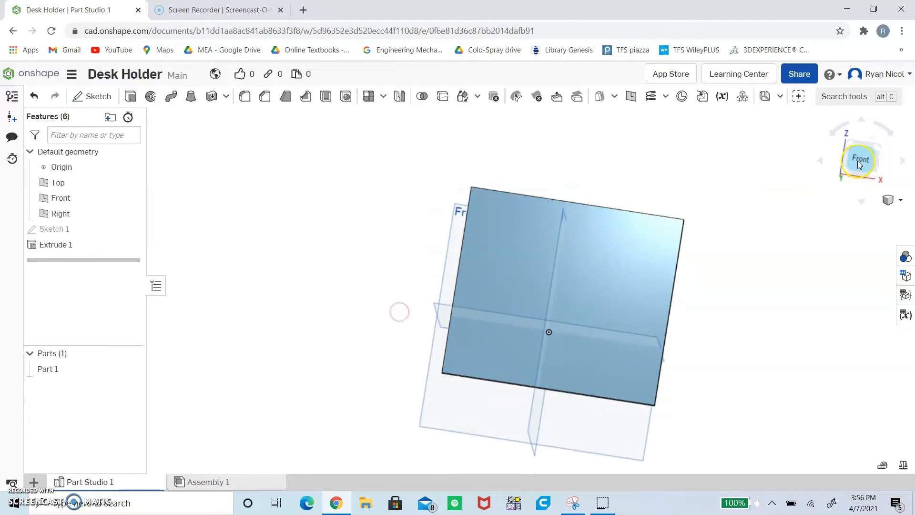
{"action": "left_click", "coordinate": [859, 159]}
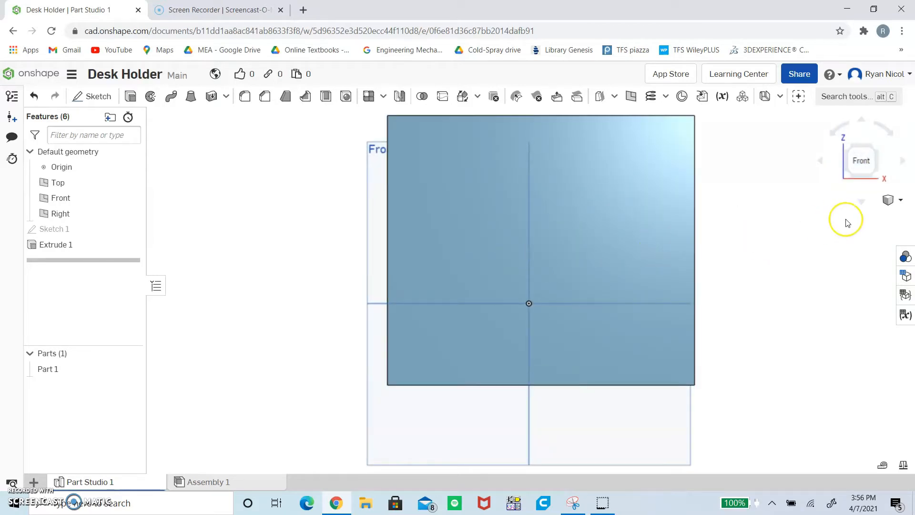
{"action": "mouse_move", "coordinate": [841, 247]}
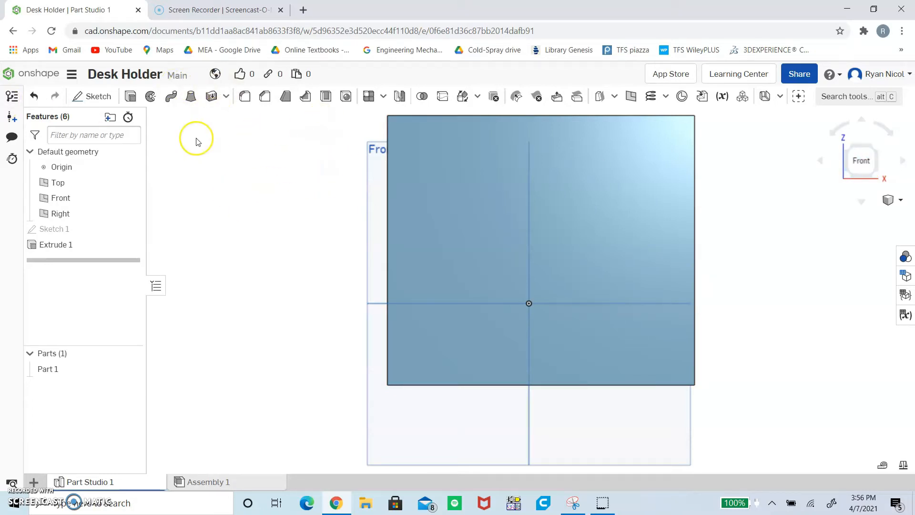
{"action": "mouse_move", "coordinate": [504, 190]}
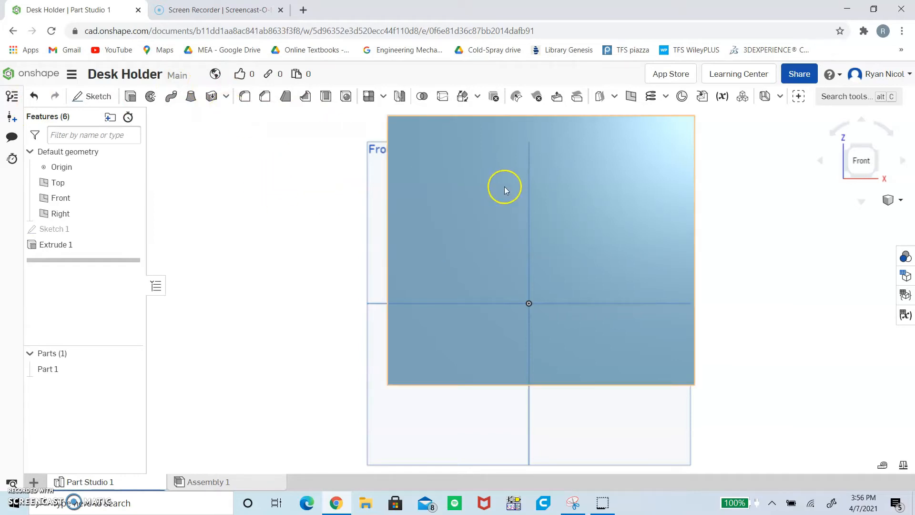
{"action": "mouse_move", "coordinate": [97, 96]}
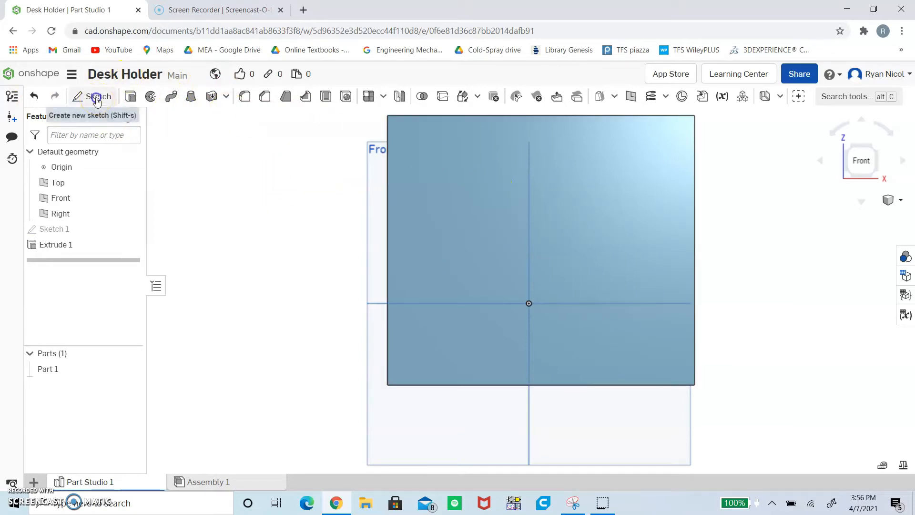
Step: Start Sketch 2 on the plate's front face with a 0.2-wide left-edge strip
{"action": "left_click", "coordinate": [95, 97]}
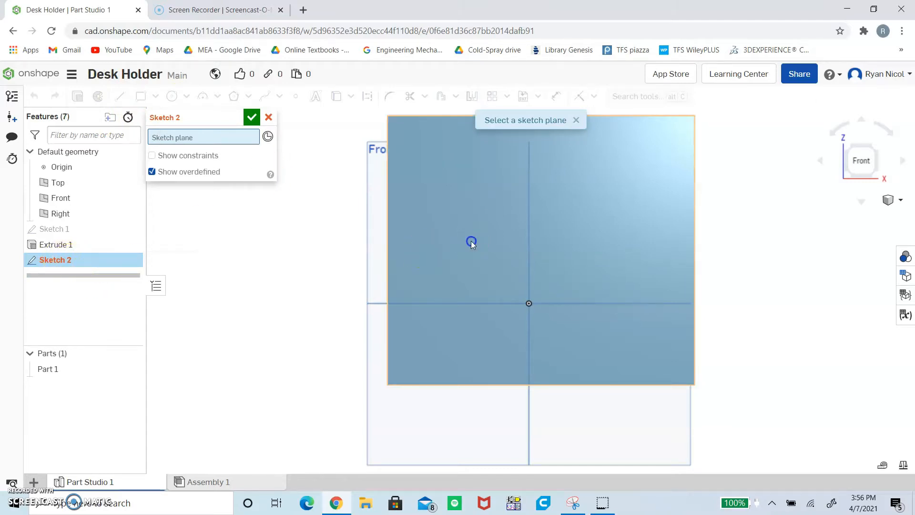
{"action": "left_click", "coordinate": [471, 241]}
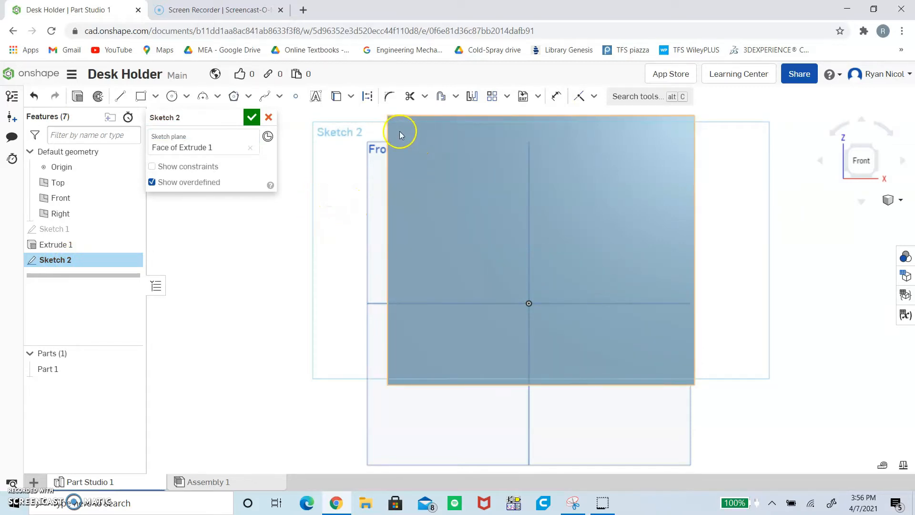
{"action": "mouse_move", "coordinate": [510, 178]}
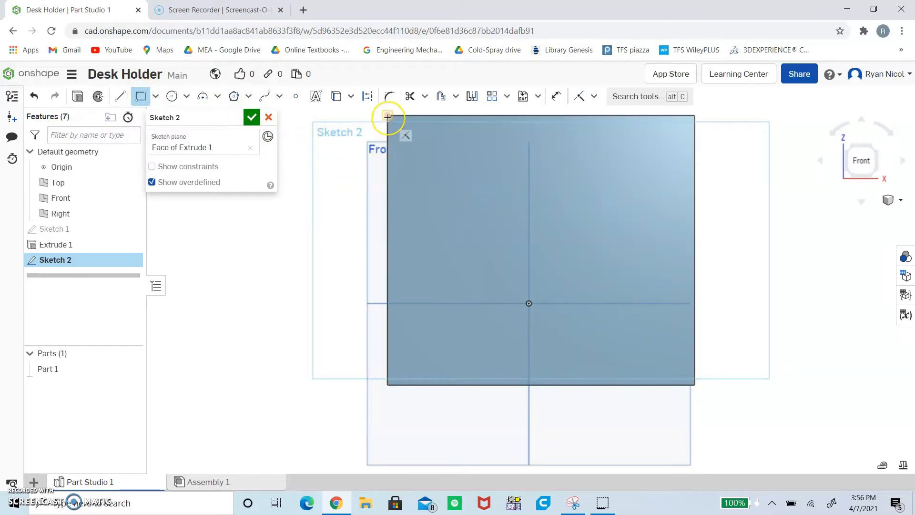
{"action": "left_click_drag", "start_coordinate": [388, 117], "coordinate": [457, 320]}
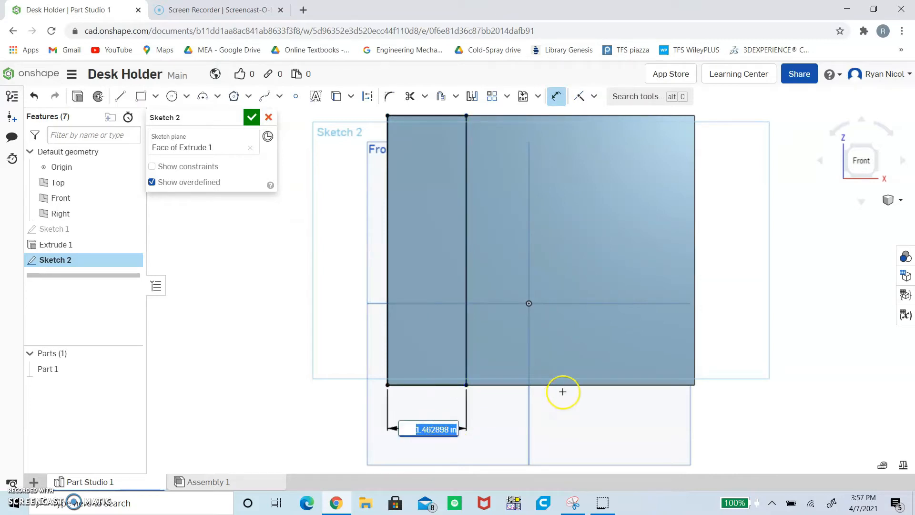
{"action": "type", "text": "0.2"}
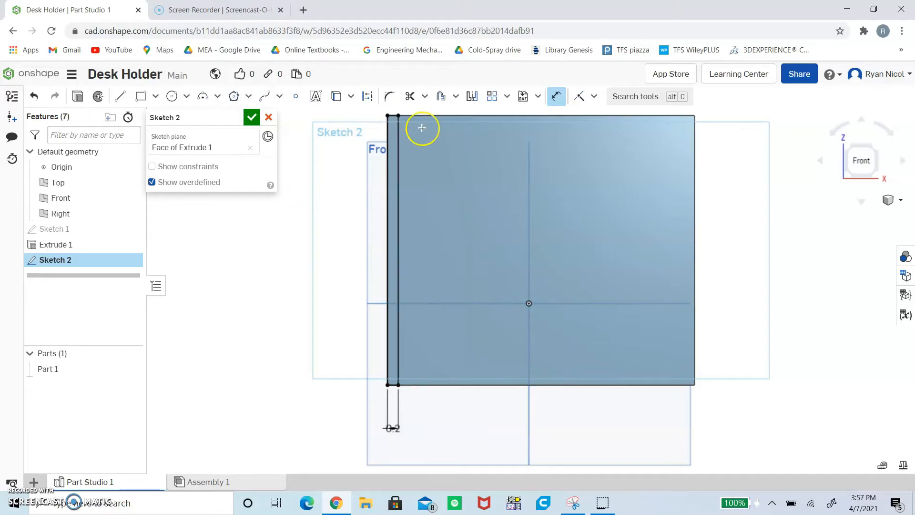
{"action": "left_click", "coordinate": [396, 251]}
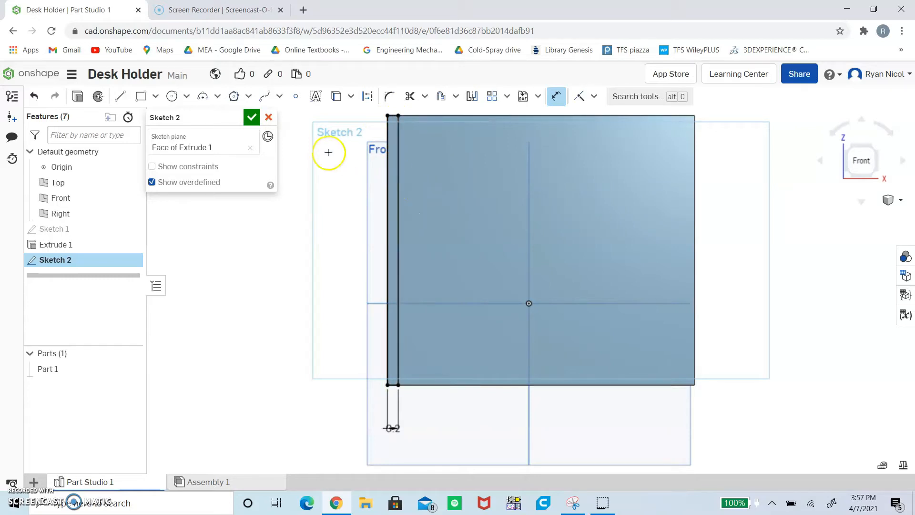
{"action": "mouse_move", "coordinate": [473, 279]}
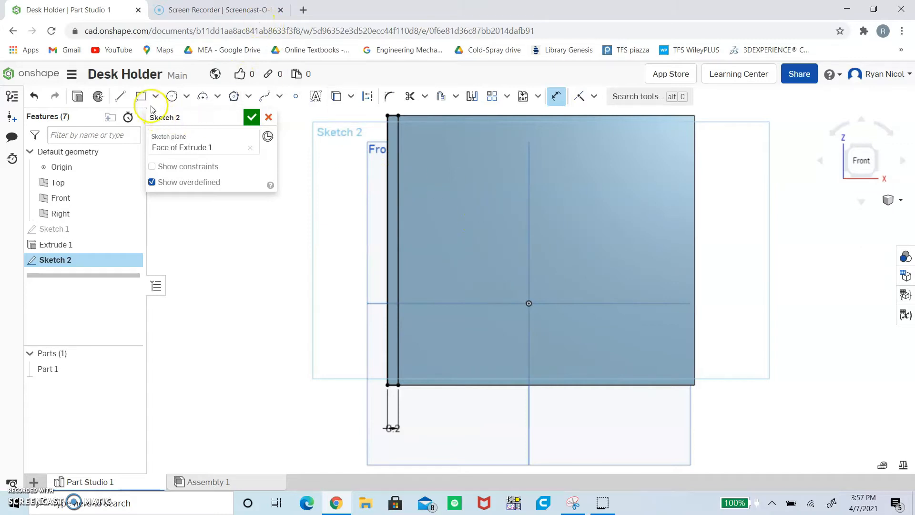
{"action": "mouse_move", "coordinate": [296, 97]}
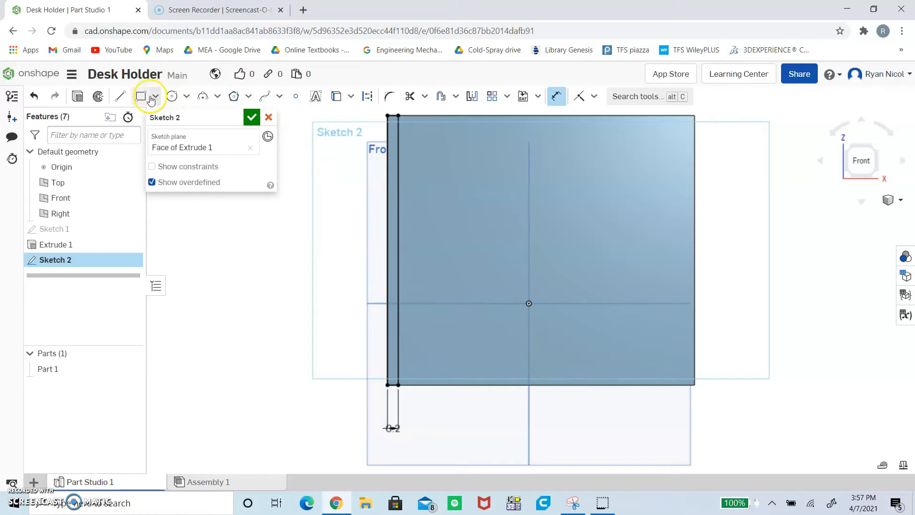
{"action": "mouse_move", "coordinate": [296, 96]}
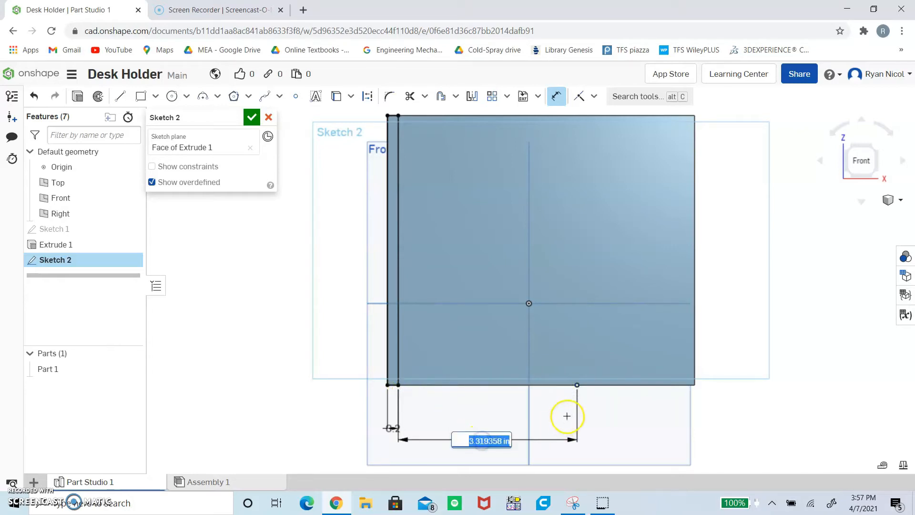
Step: Dimension a bottom-edge point 3.1 in from the left wall's inner edge
{"action": "type", "text": "3.1"}
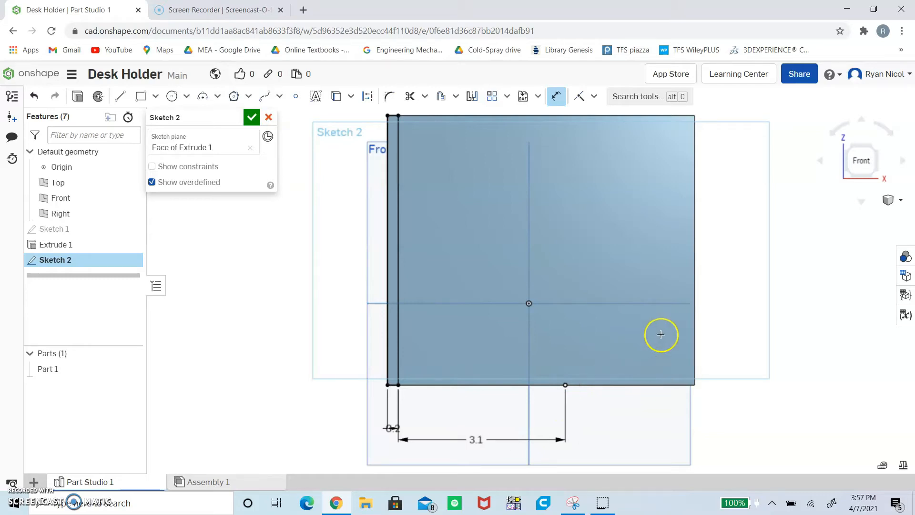
{"action": "mouse_move", "coordinate": [566, 384]}
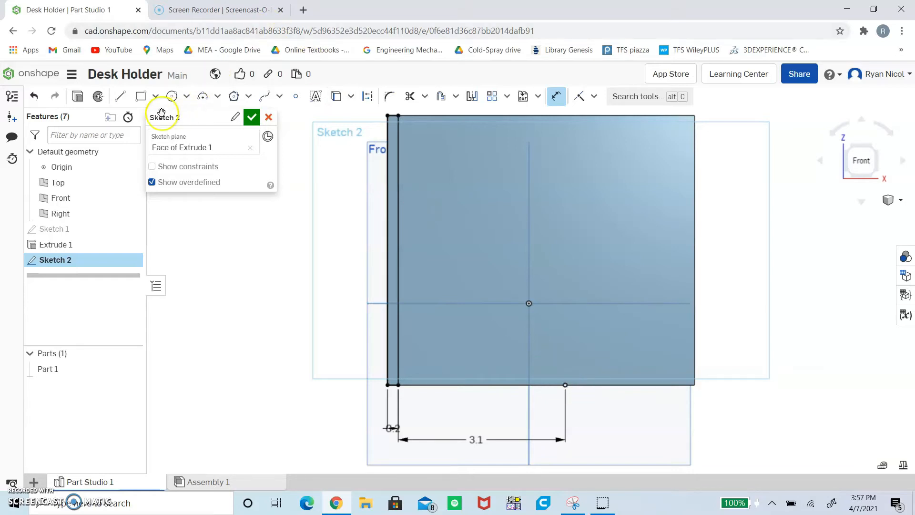
Step: Draw 0.2-in strips for the middle divider, right wall, and top and bottom walls
{"action": "left_click", "coordinate": [140, 96]}
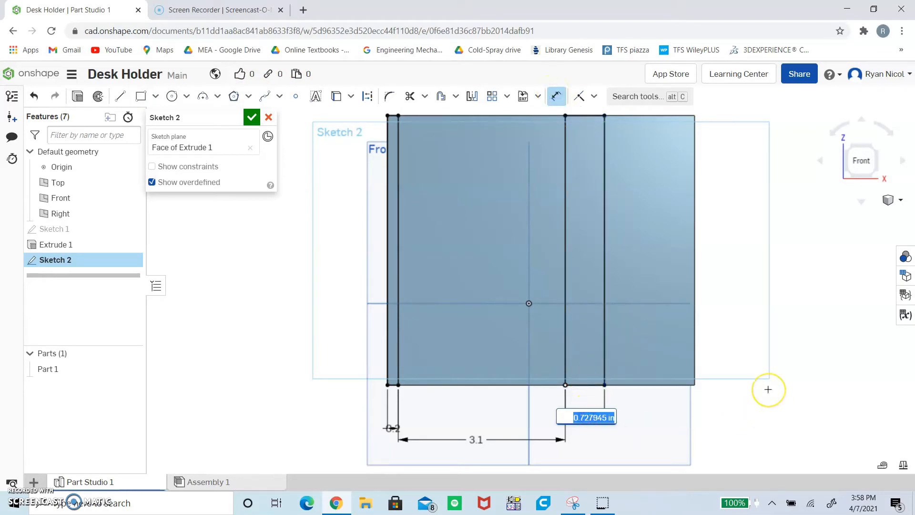
{"action": "type", "text": "0.2"}
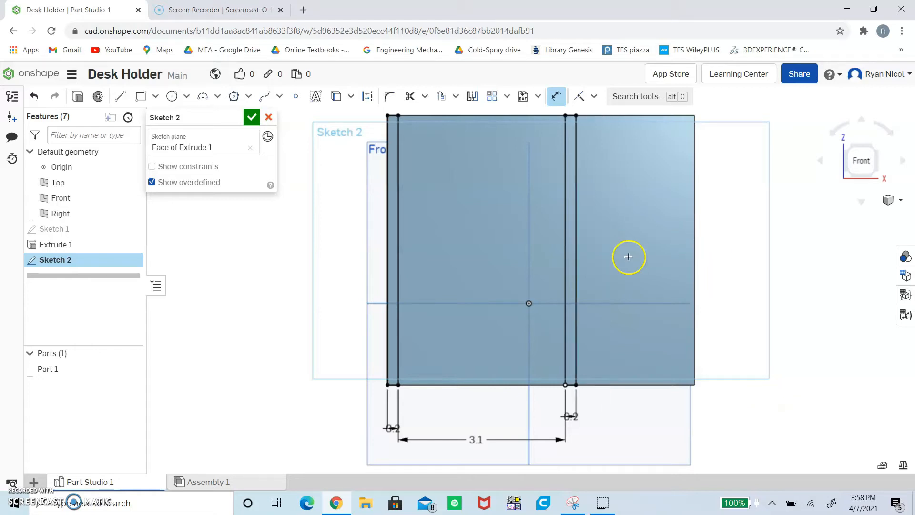
{"action": "mouse_move", "coordinate": [687, 351]}
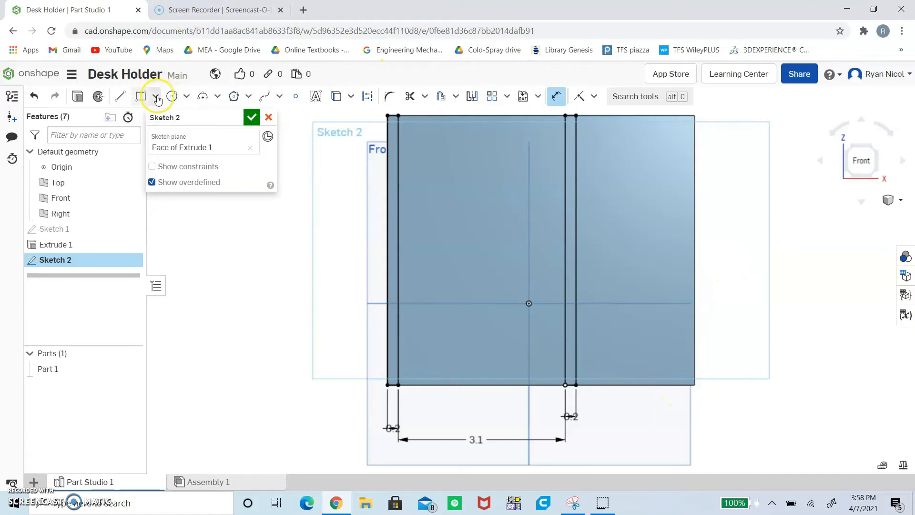
{"action": "mouse_move", "coordinate": [260, 96]}
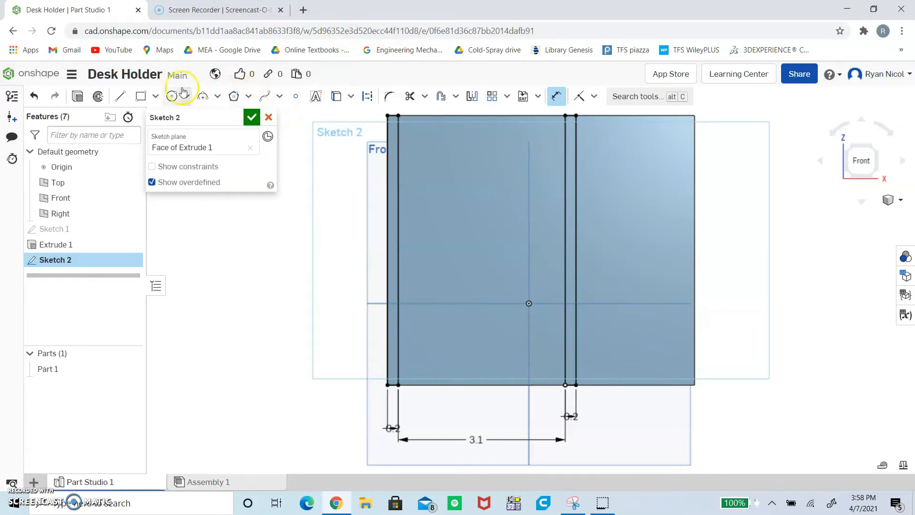
{"action": "left_click", "coordinate": [140, 96]}
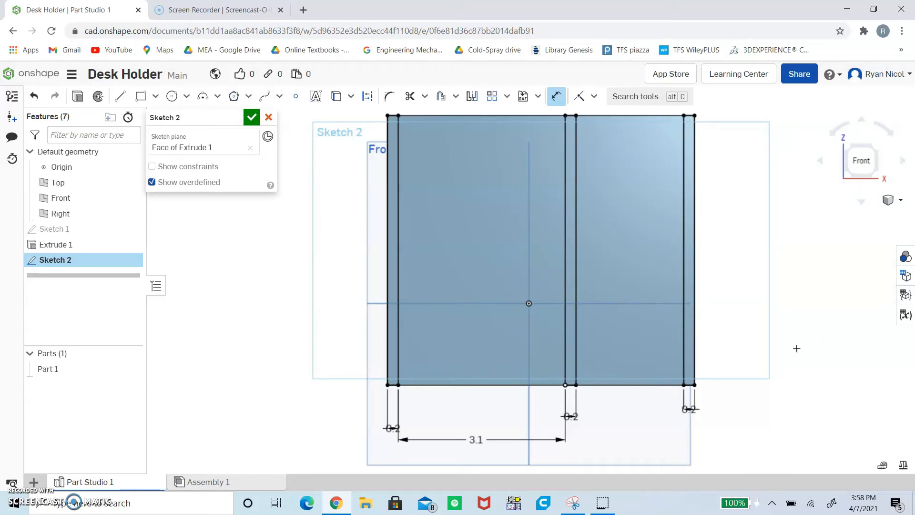
{"action": "mouse_move", "coordinate": [789, 308]}
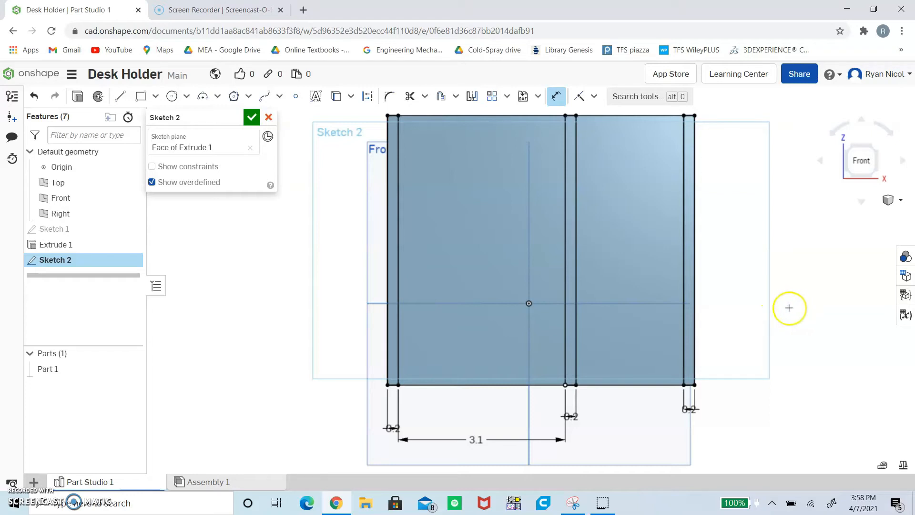
{"action": "mouse_move", "coordinate": [639, 170]}
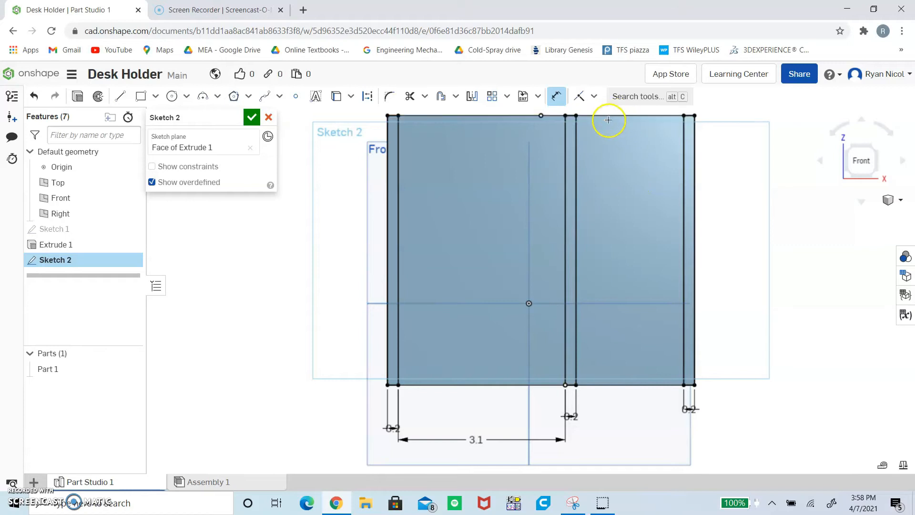
{"action": "mouse_move", "coordinate": [680, 272]}
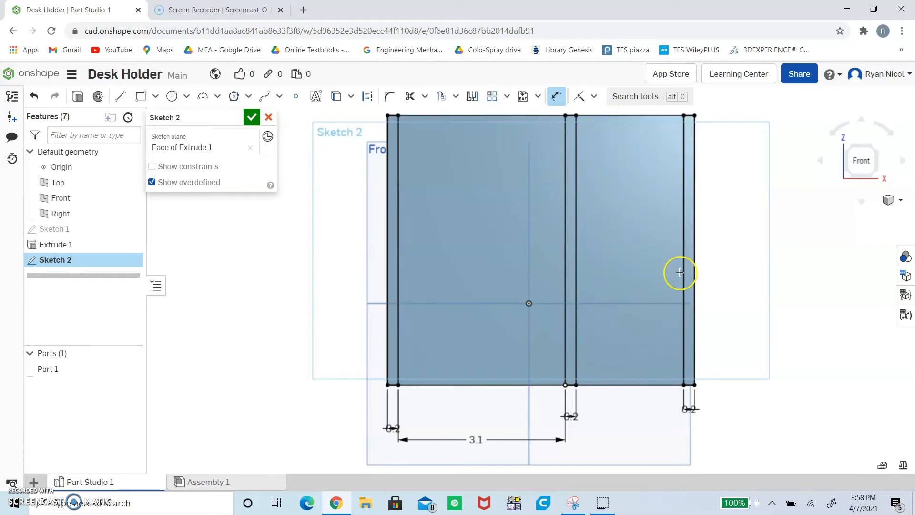
{"action": "mouse_move", "coordinate": [614, 218]}
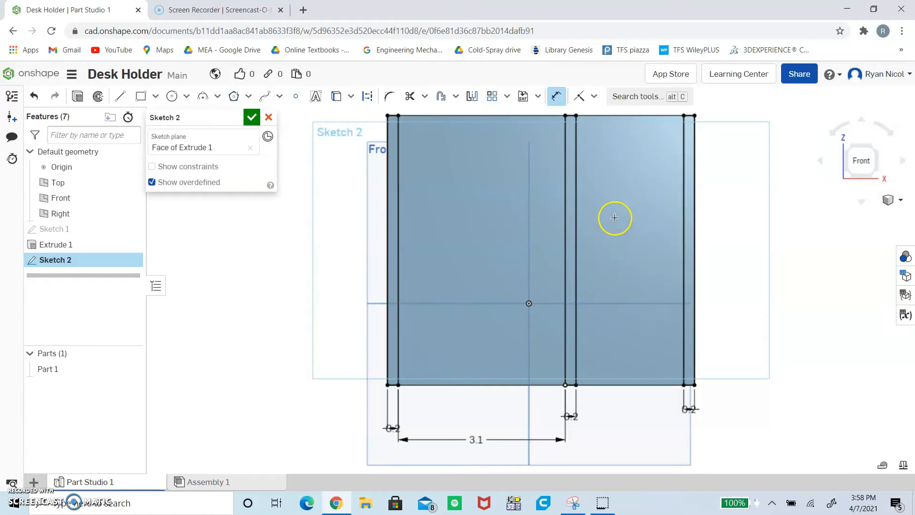
{"action": "mouse_move", "coordinate": [528, 114]}
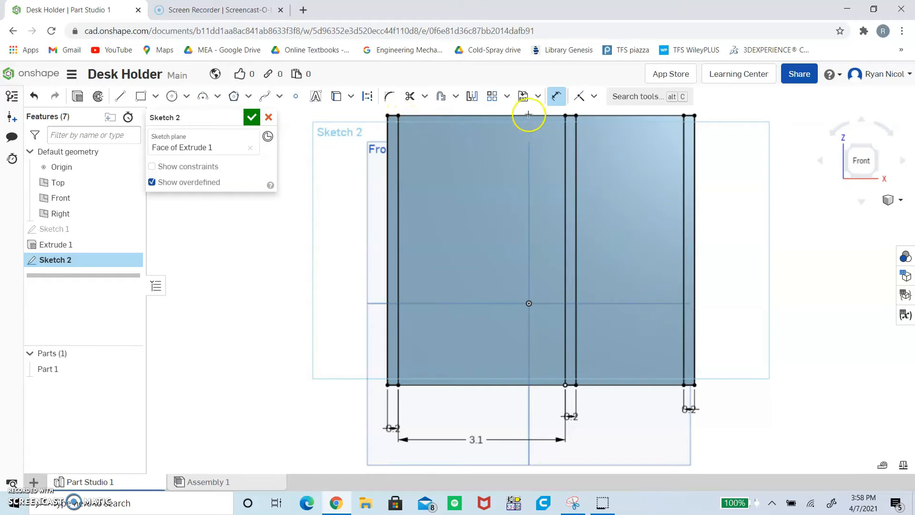
{"action": "mouse_move", "coordinate": [468, 133]}
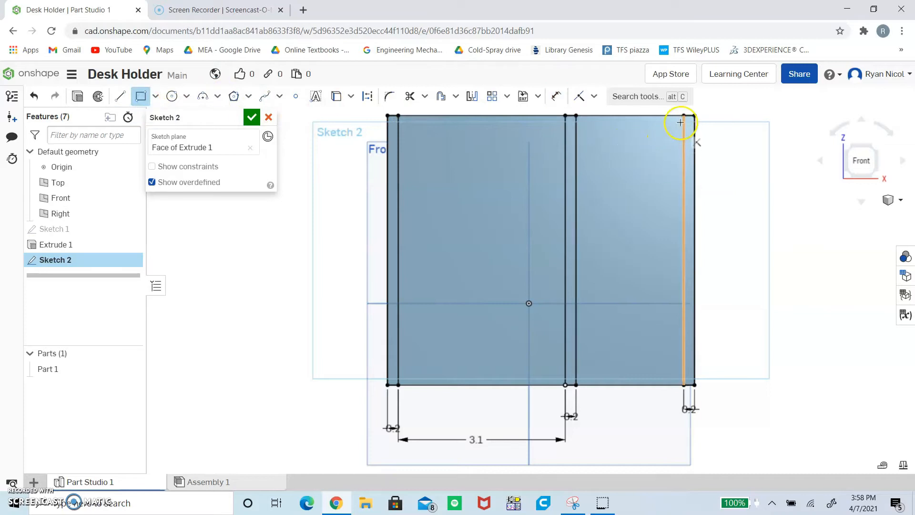
{"action": "left_click", "coordinate": [681, 117]}
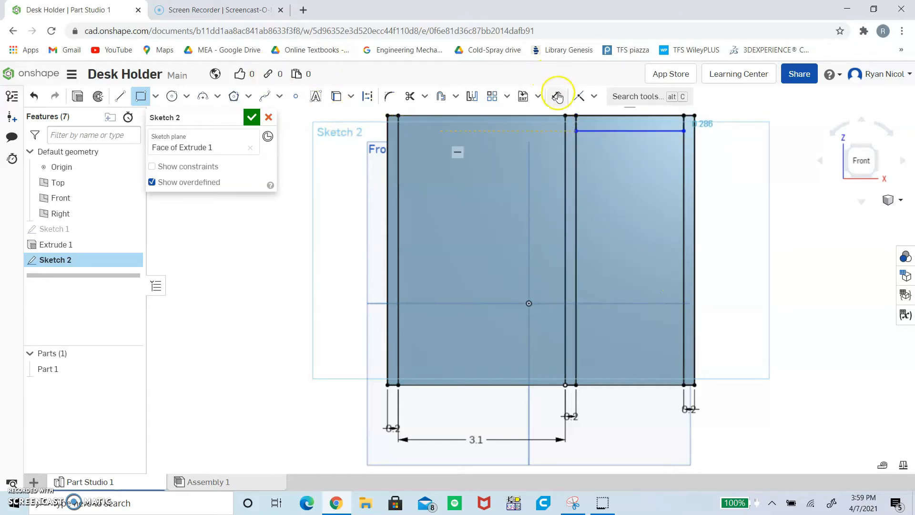
{"action": "left_click", "coordinate": [557, 96]}
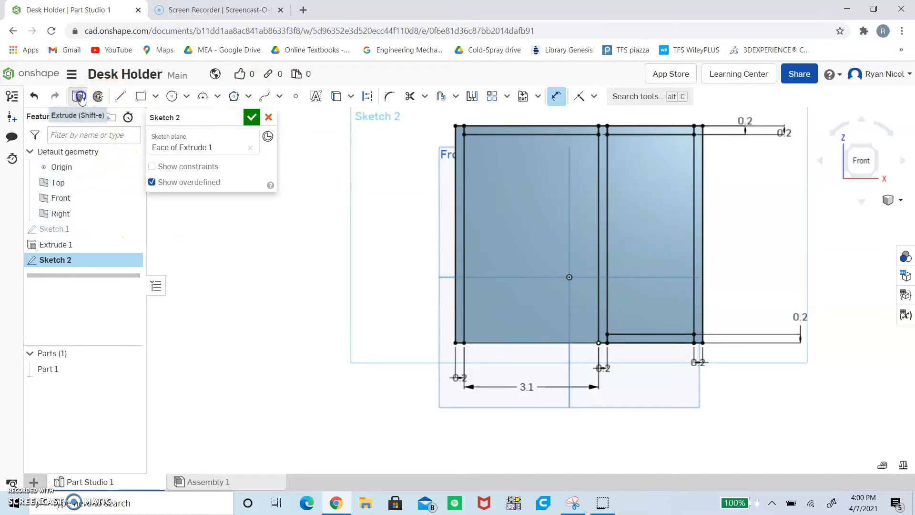
Step: Extrude Sketch 2's wall strips 4.9 in and orbit to inspect the holder
{"action": "left_click", "coordinate": [78, 97]}
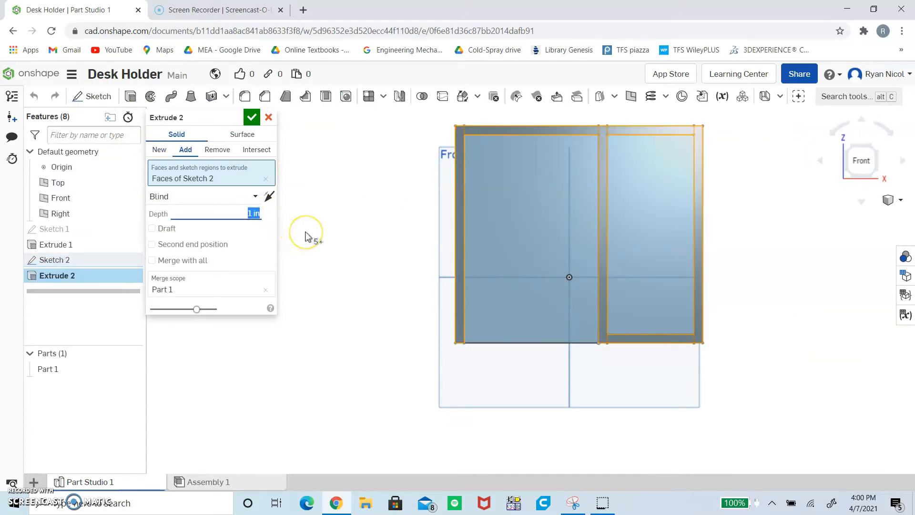
{"action": "type", "text": "4.9"}
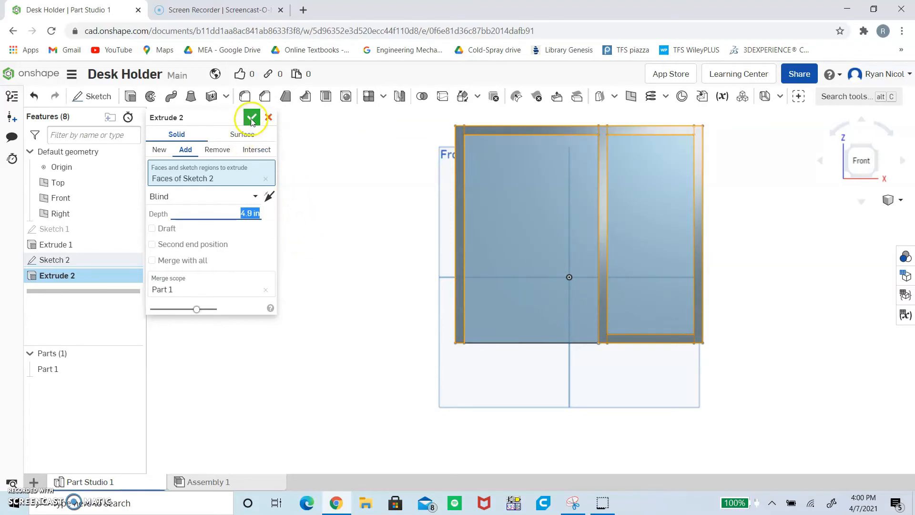
{"action": "left_click", "coordinate": [252, 117]}
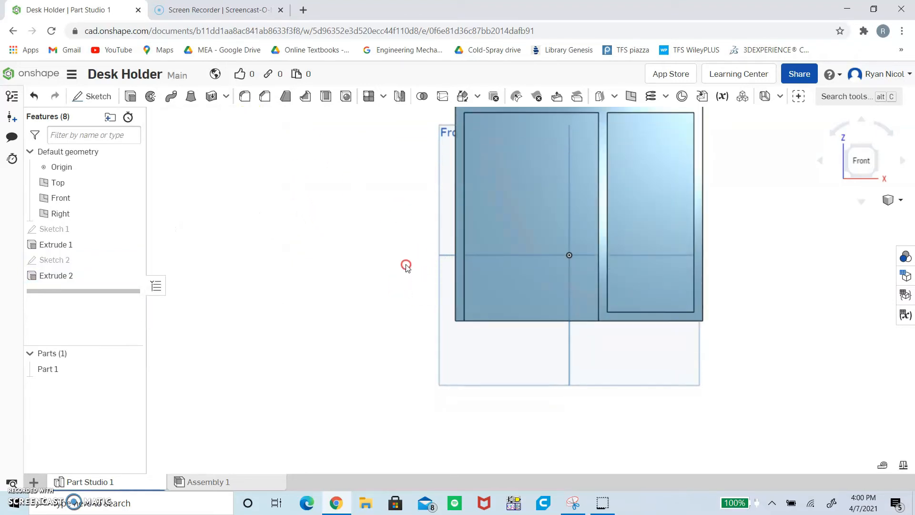
{"action": "left_click_drag", "start_coordinate": [569, 255], "coordinate": [560, 194]}
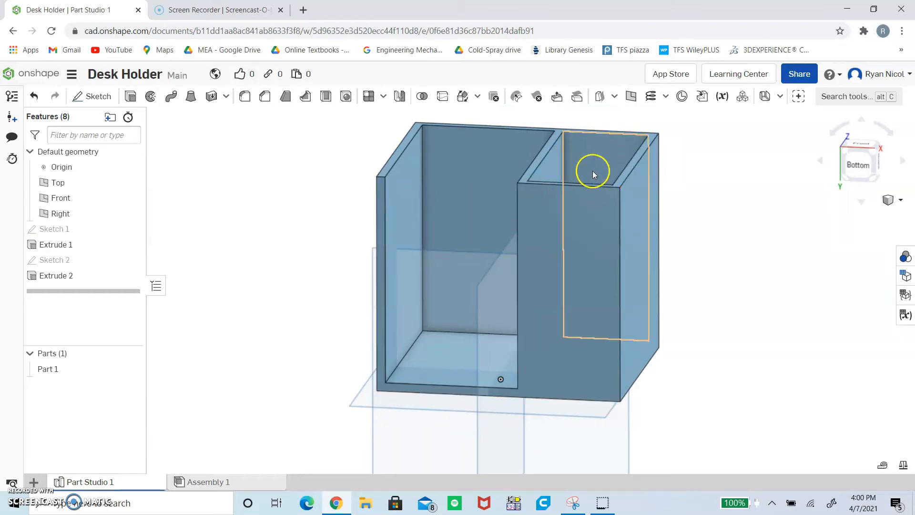
{"action": "left_click_drag", "start_coordinate": [593, 171], "coordinate": [593, 230]}
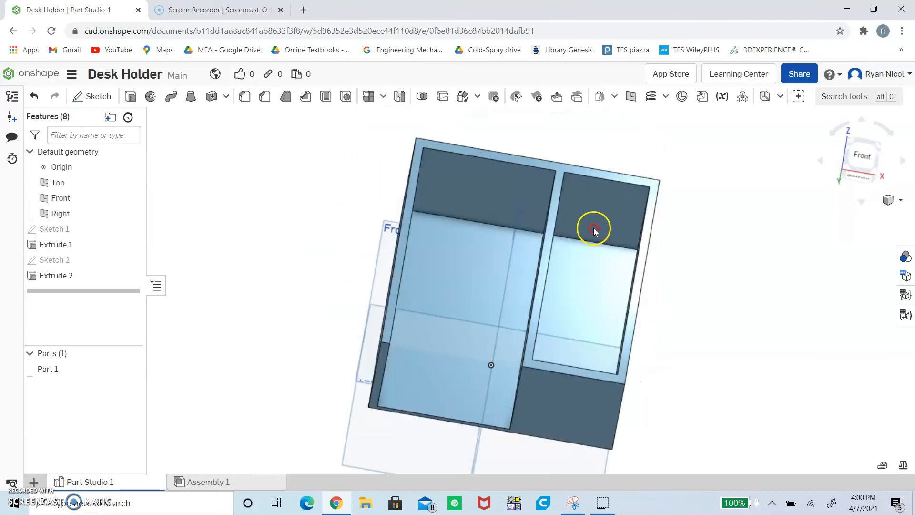
{"action": "left_click_drag", "start_coordinate": [593, 228], "coordinate": [483, 301]}
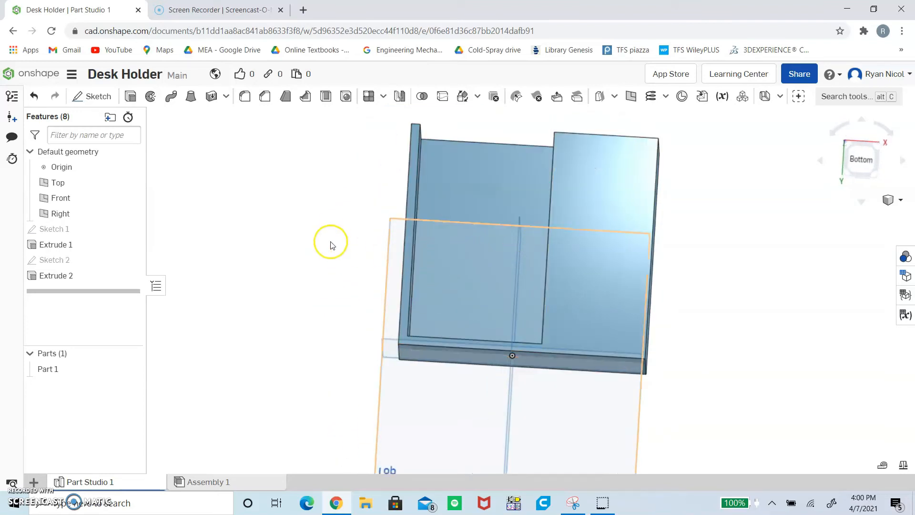
{"action": "left_click_drag", "start_coordinate": [330, 243], "coordinate": [322, 260]}
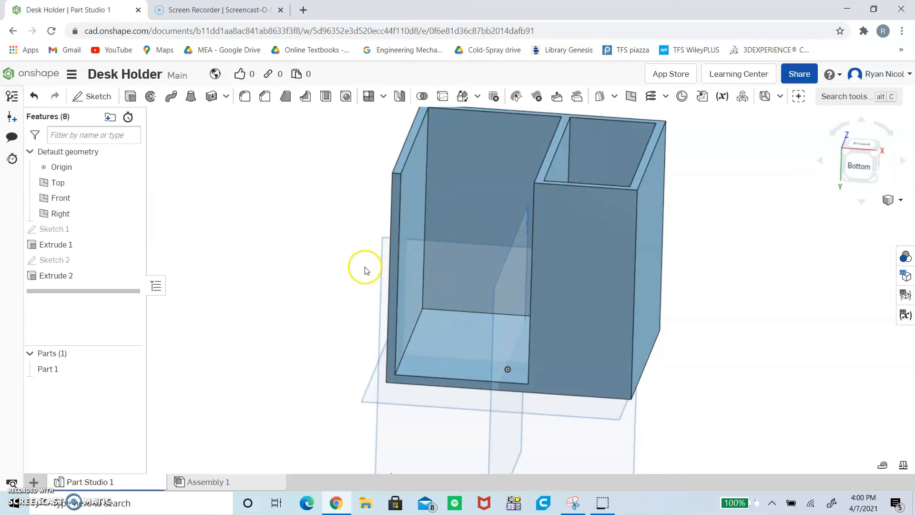
{"action": "mouse_move", "coordinate": [440, 269]}
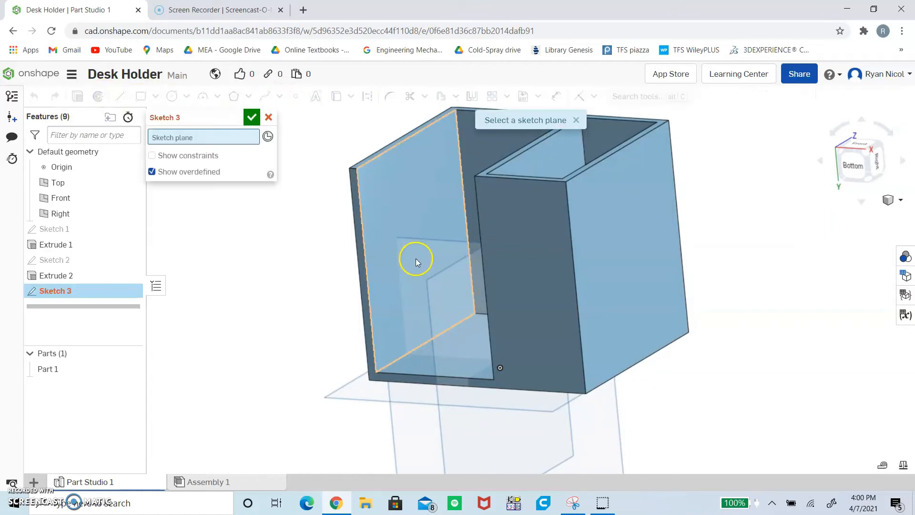
Step: Start Sketch 3 on the left wall face and outline a shelf 1.5 in up
{"action": "left_click", "coordinate": [415, 260]}
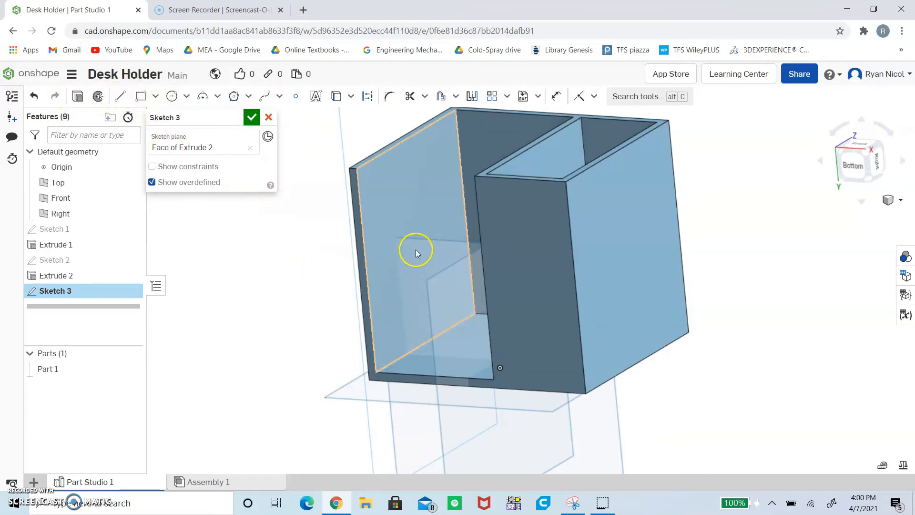
{"action": "mouse_move", "coordinate": [374, 231]}
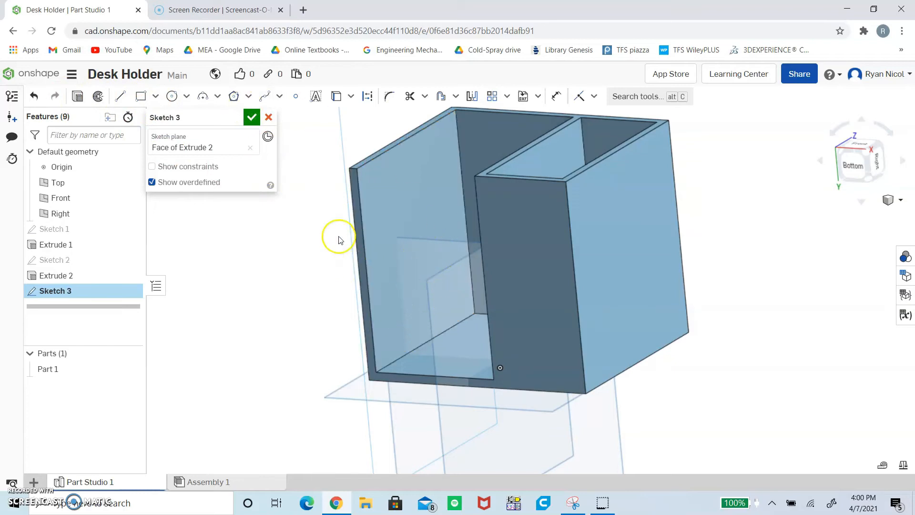
{"action": "mouse_move", "coordinate": [302, 104]}
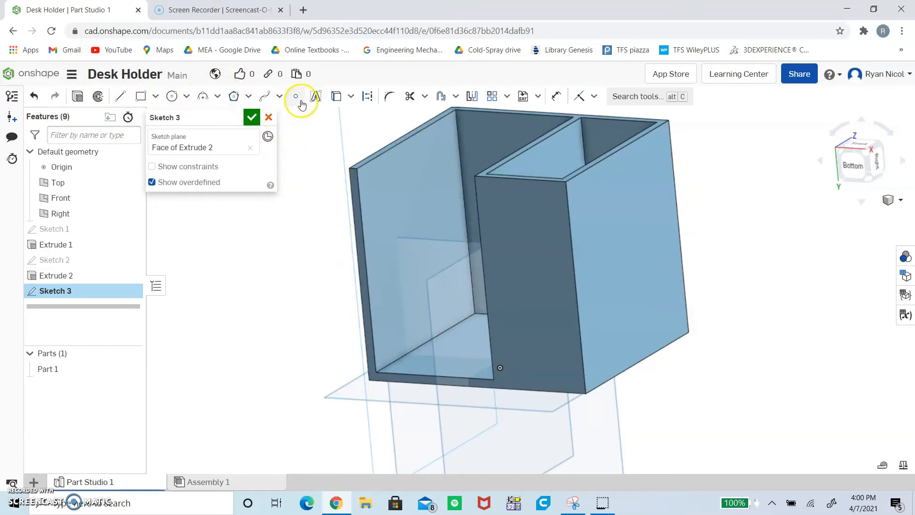
{"action": "mouse_move", "coordinate": [296, 96]}
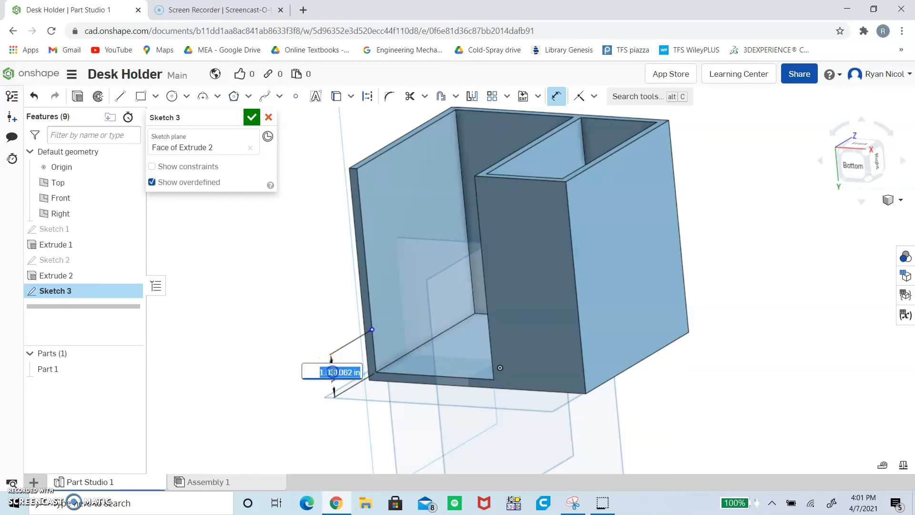
{"action": "type", "text": "1.5"}
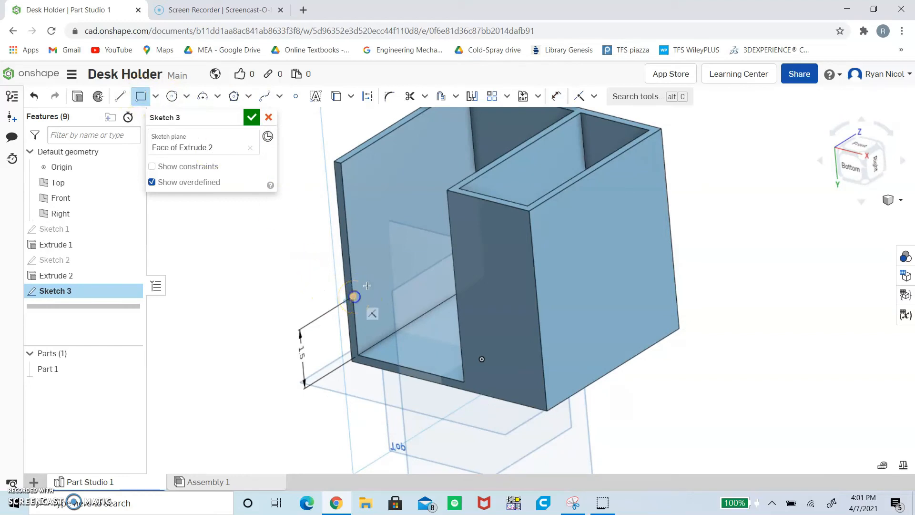
{"action": "scroll", "scroll_direction": "up", "scroll_amount": 3}
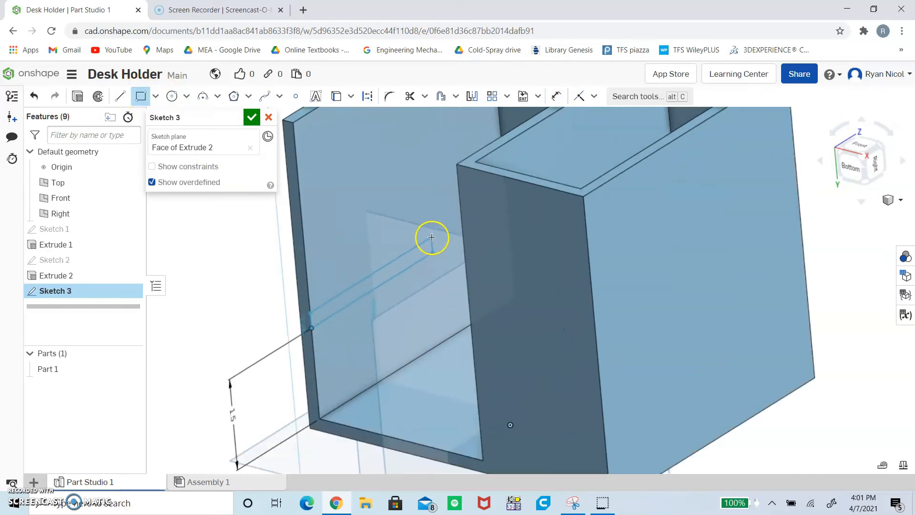
{"action": "left_click_drag", "start_coordinate": [432, 238], "coordinate": [473, 211]}
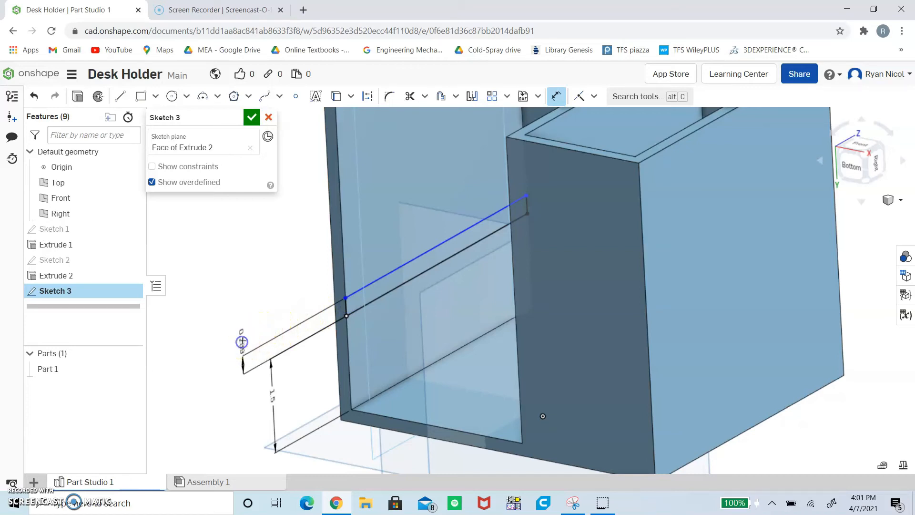
Step: Place the shelf thickness dimension and draw a second 0.2-in shelf strip above
{"action": "left_click", "coordinate": [242, 342]}
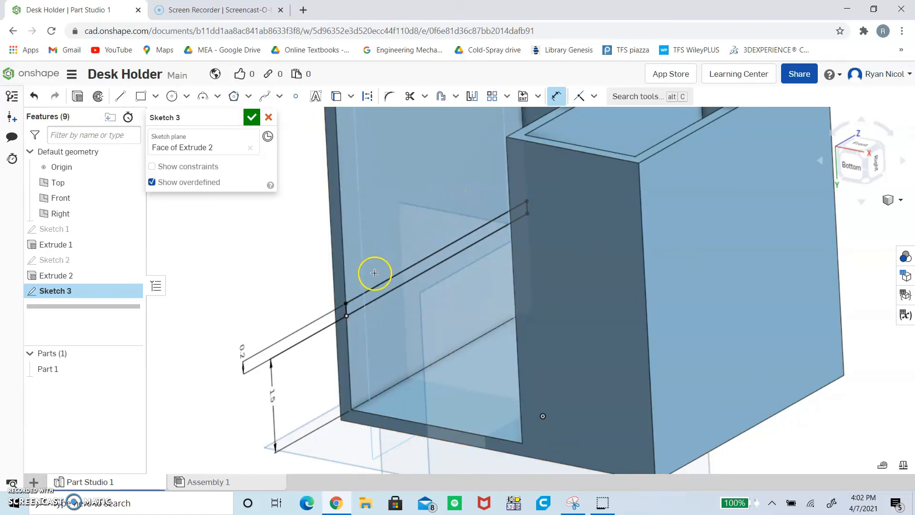
{"action": "mouse_move", "coordinate": [378, 203]}
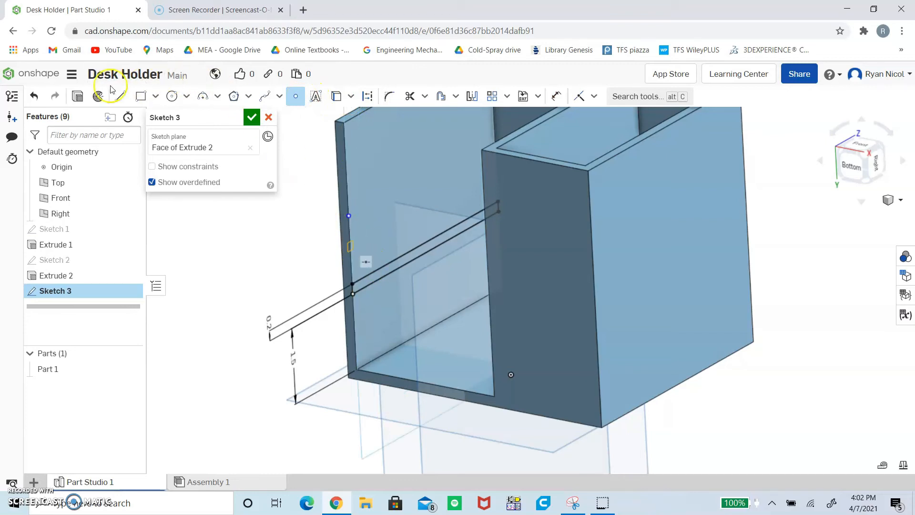
{"action": "mouse_move", "coordinate": [436, 115]}
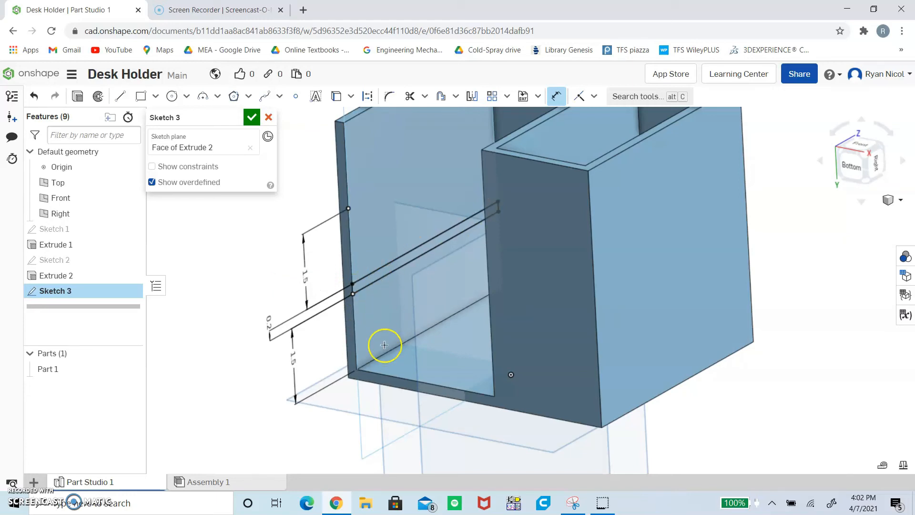
{"action": "mouse_move", "coordinate": [349, 204]}
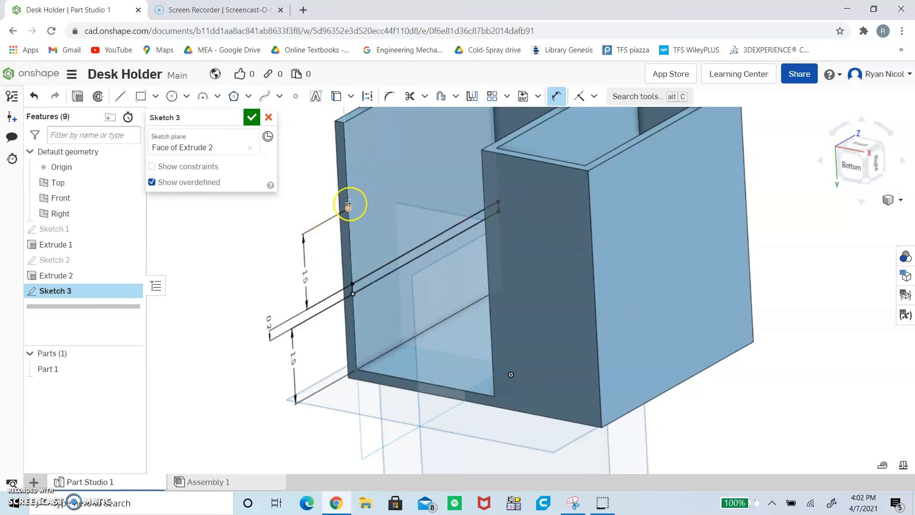
{"action": "mouse_move", "coordinate": [130, 96]}
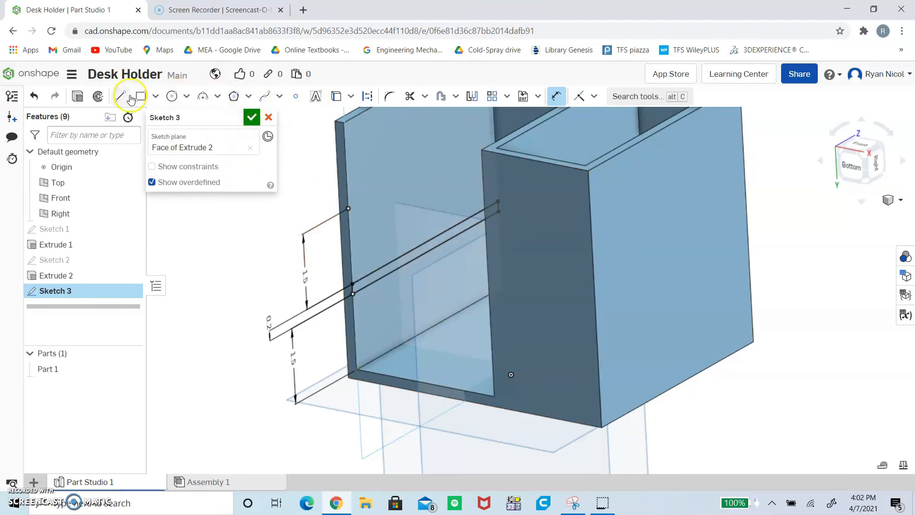
{"action": "left_click", "coordinate": [140, 97]}
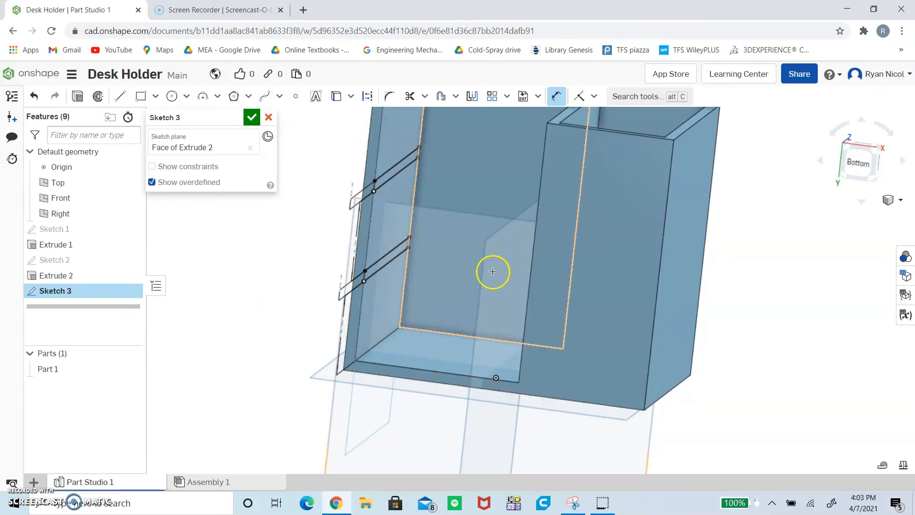
{"action": "left_click_drag", "start_coordinate": [494, 271], "coordinate": [624, 220]}
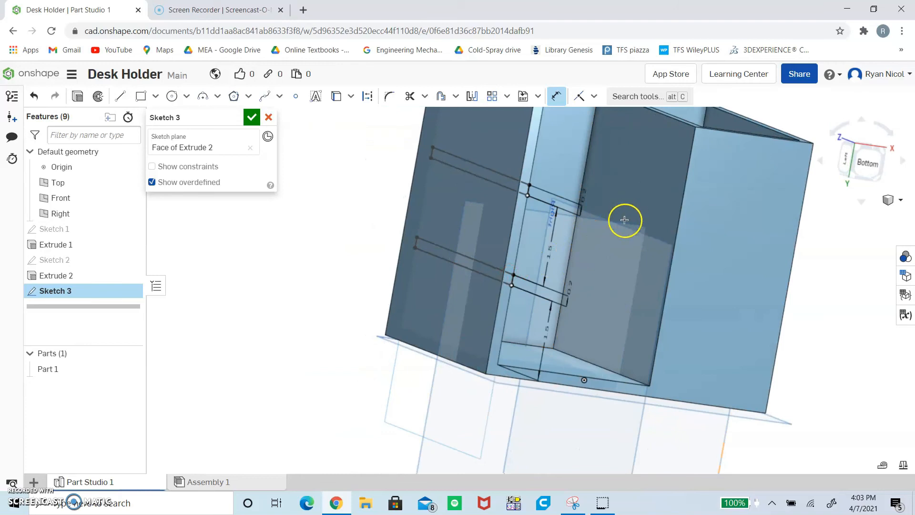
{"action": "left_click_drag", "start_coordinate": [624, 220], "coordinate": [572, 258]}
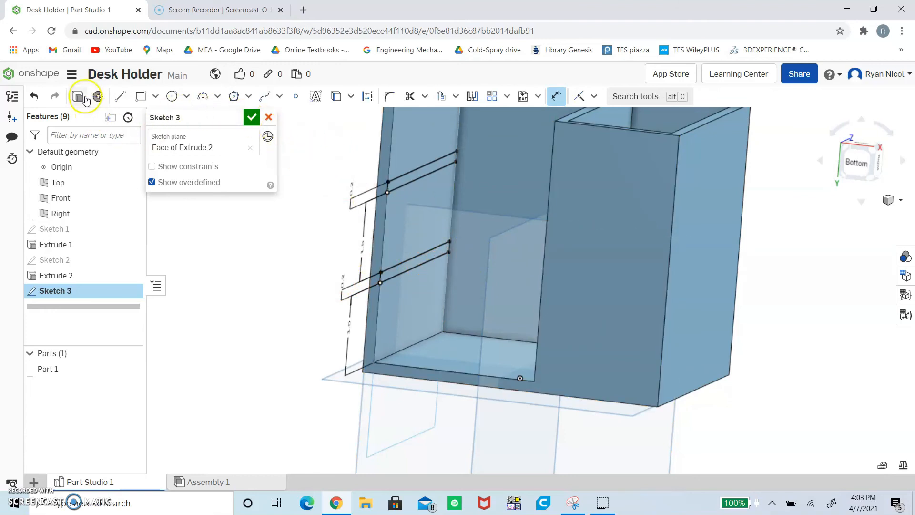
{"action": "mouse_move", "coordinate": [77, 96]}
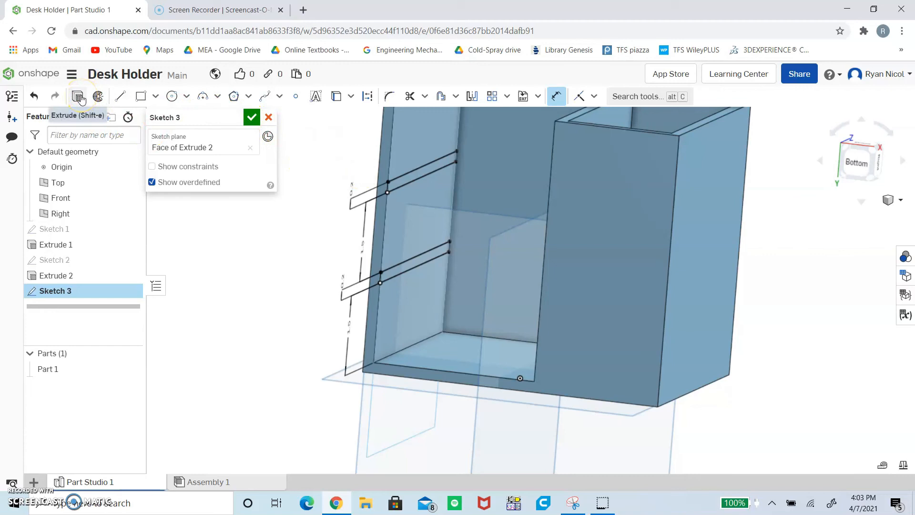
Step: Extrude the two shelf strips 3.1 in as Extrude 3, then orbit to inspect the shelves
{"action": "left_click", "coordinate": [78, 97]}
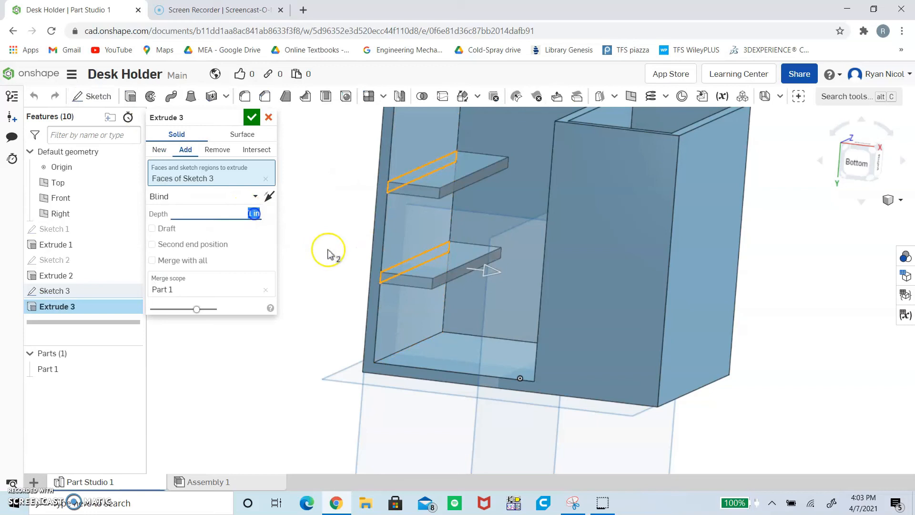
{"action": "type", "text": "3.1"}
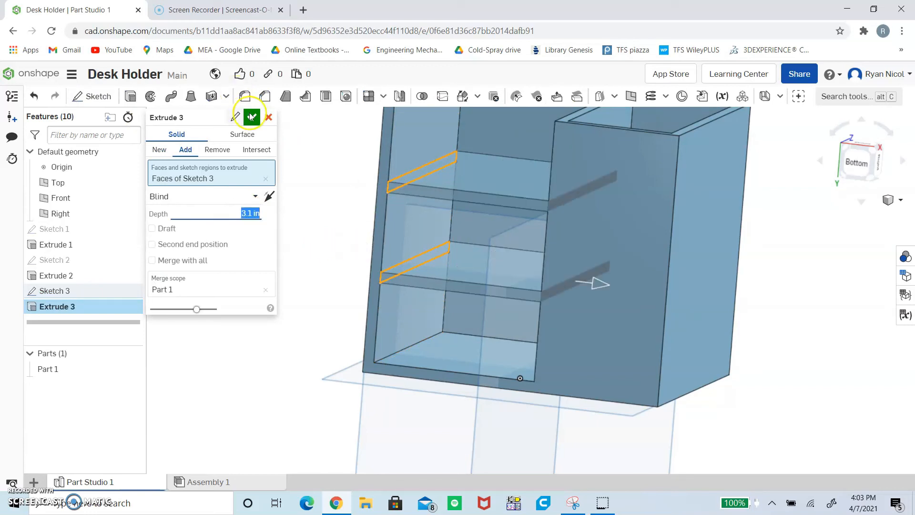
{"action": "left_click", "coordinate": [252, 113]}
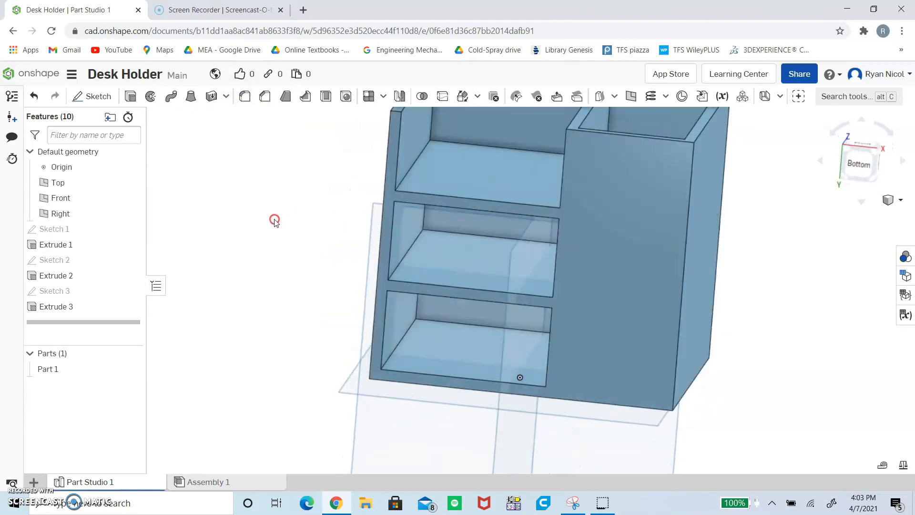
{"action": "left_click_drag", "start_coordinate": [275, 221], "coordinate": [435, 185]}
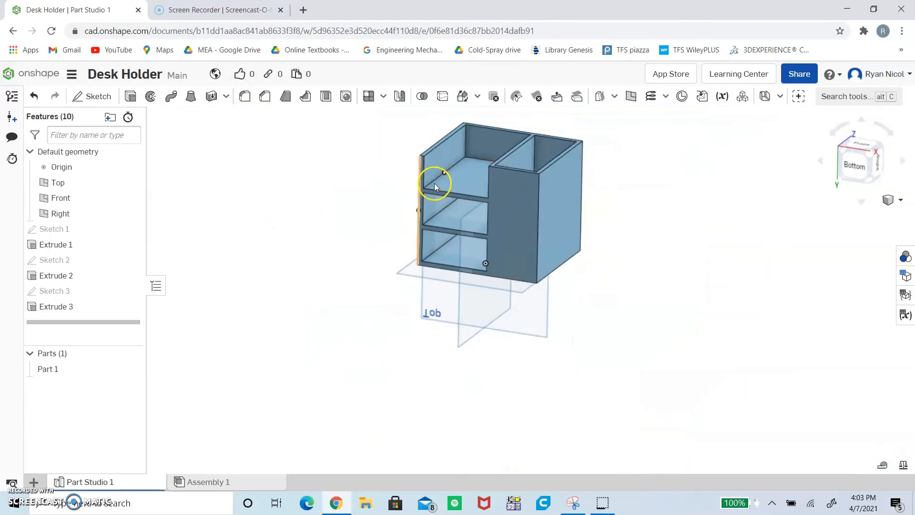
{"action": "left_click_drag", "start_coordinate": [434, 185], "coordinate": [559, 195]}
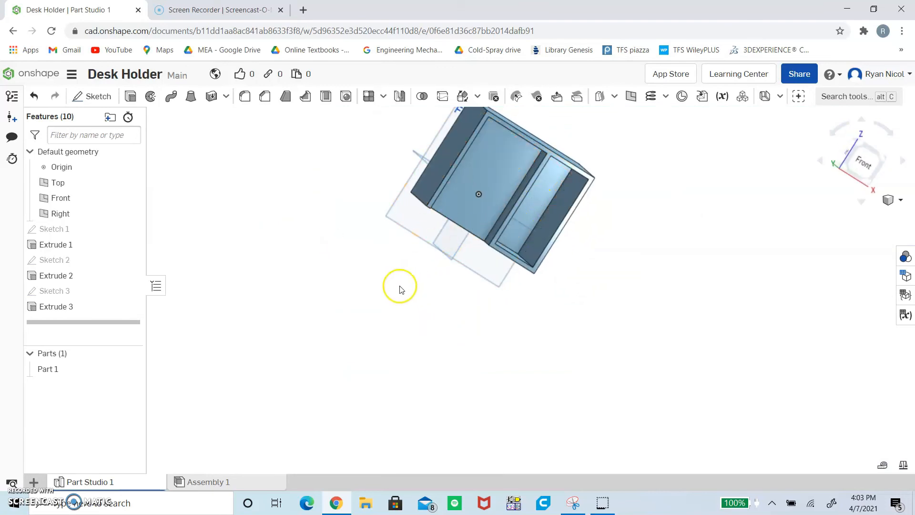
{"action": "left_click_drag", "start_coordinate": [400, 290], "coordinate": [374, 262]}
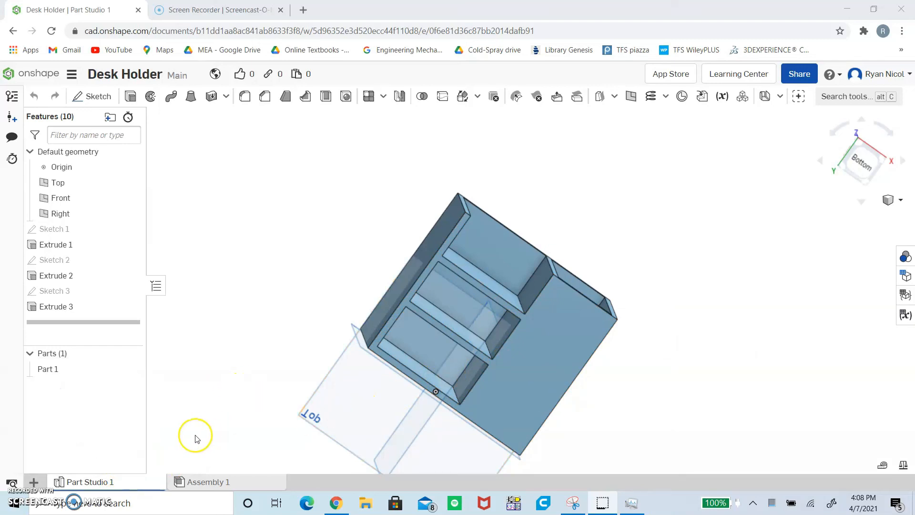
Step: Export Part Studio 1 as a binary STL in inches and download it
{"action": "right_click", "coordinate": [89, 481]}
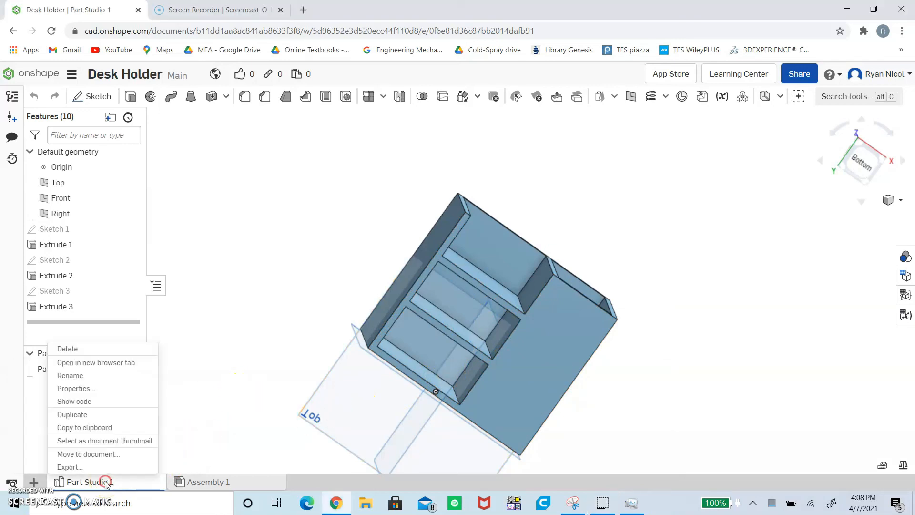
{"action": "mouse_move", "coordinate": [68, 467]}
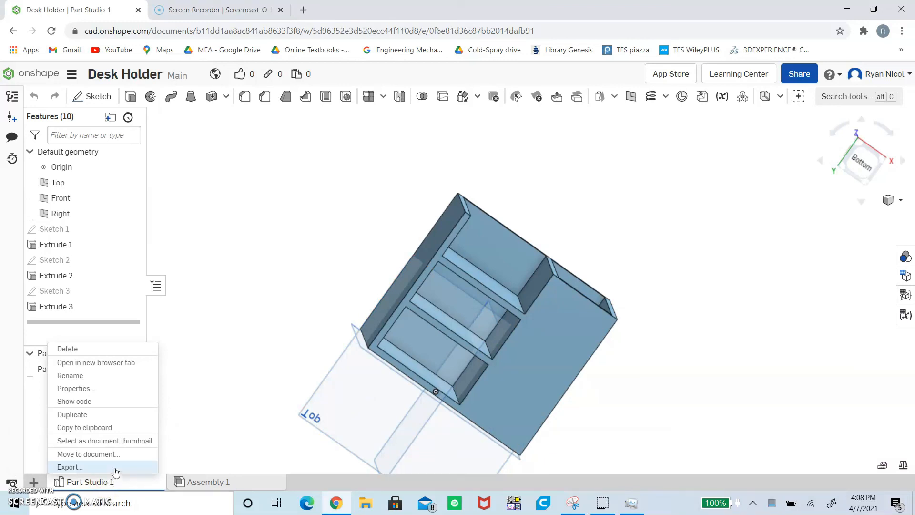
{"action": "left_click", "coordinate": [68, 467]}
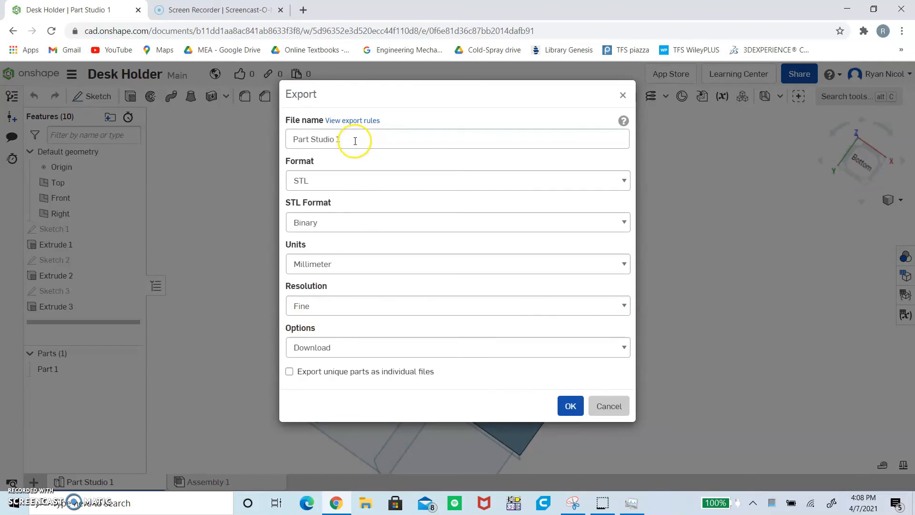
{"action": "left_click", "coordinate": [355, 139]}
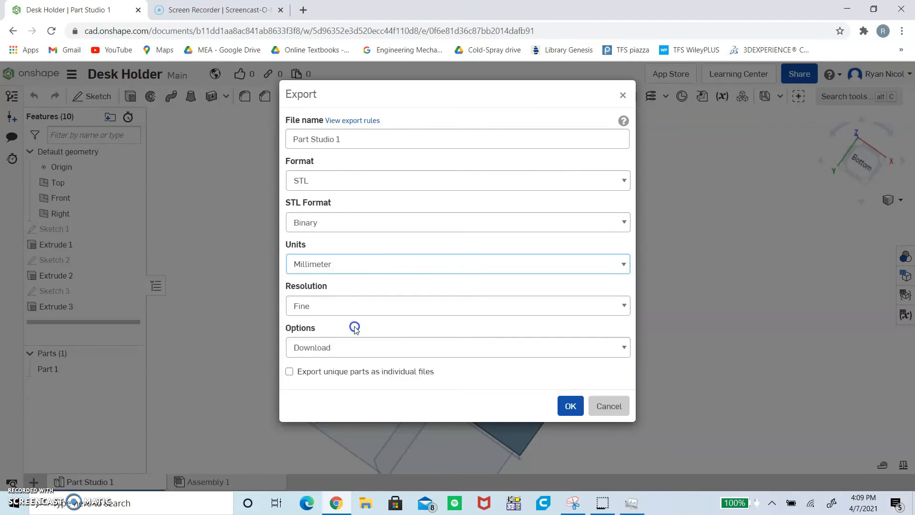
{"action": "left_click", "coordinate": [457, 263]}
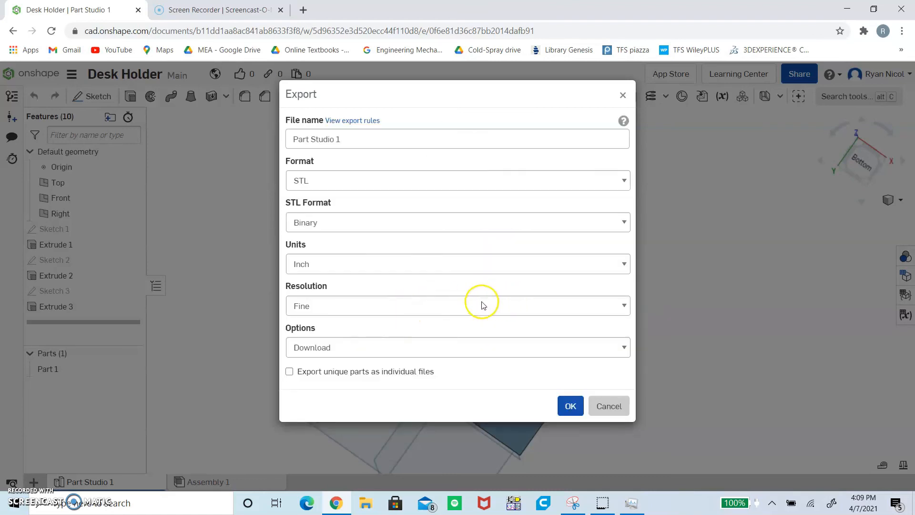
{"action": "mouse_move", "coordinate": [521, 392]}
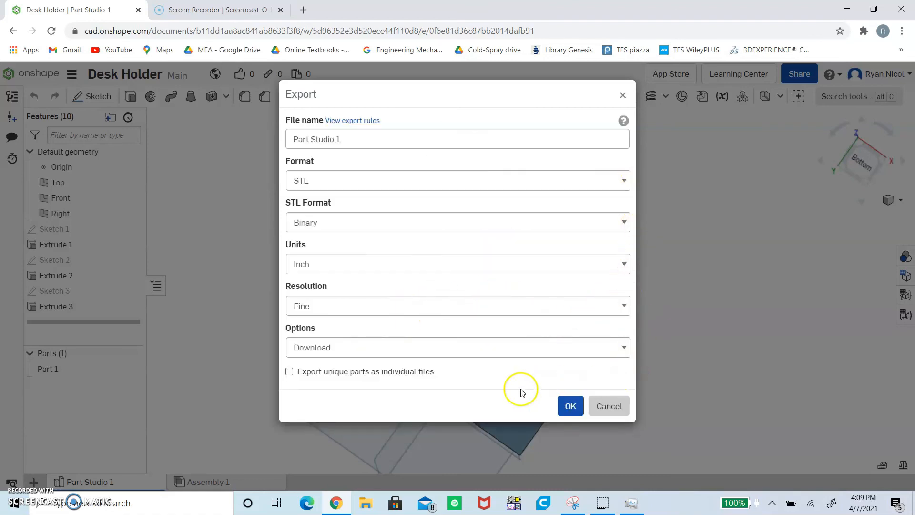
{"action": "mouse_move", "coordinate": [557, 398]}
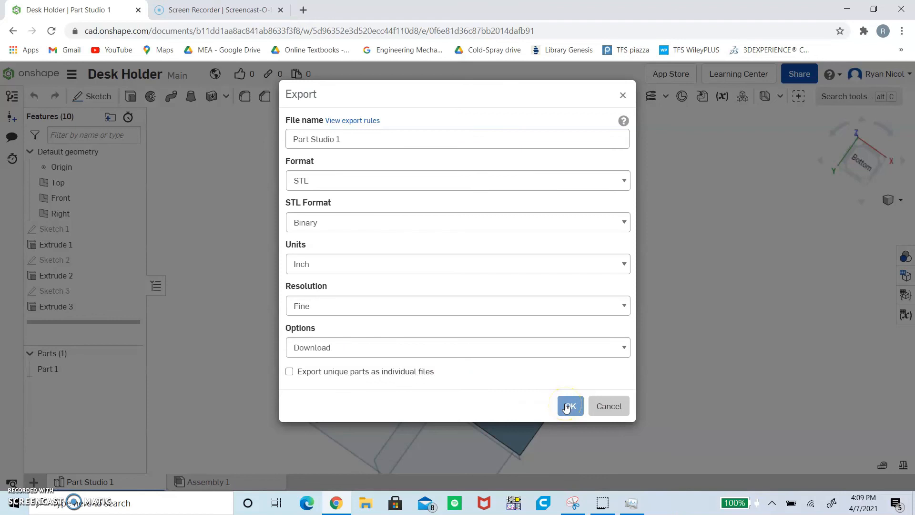
{"action": "left_click", "coordinate": [569, 405]}
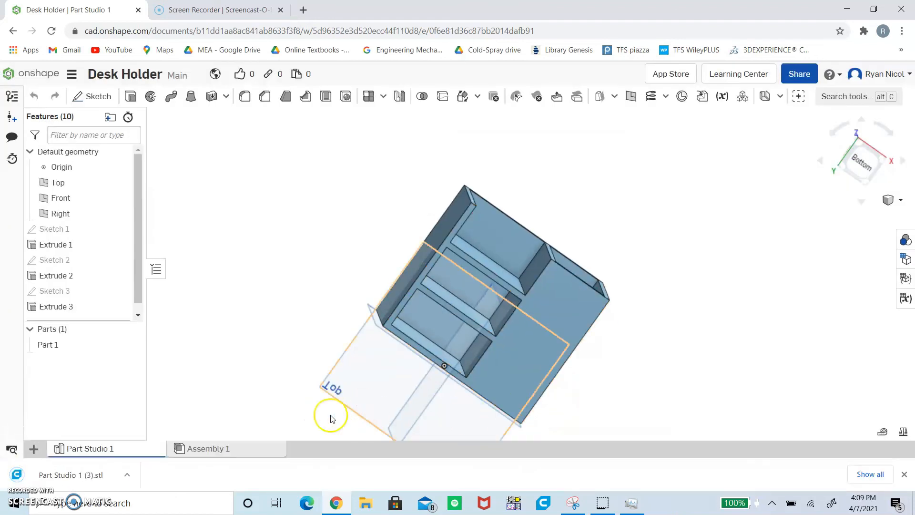